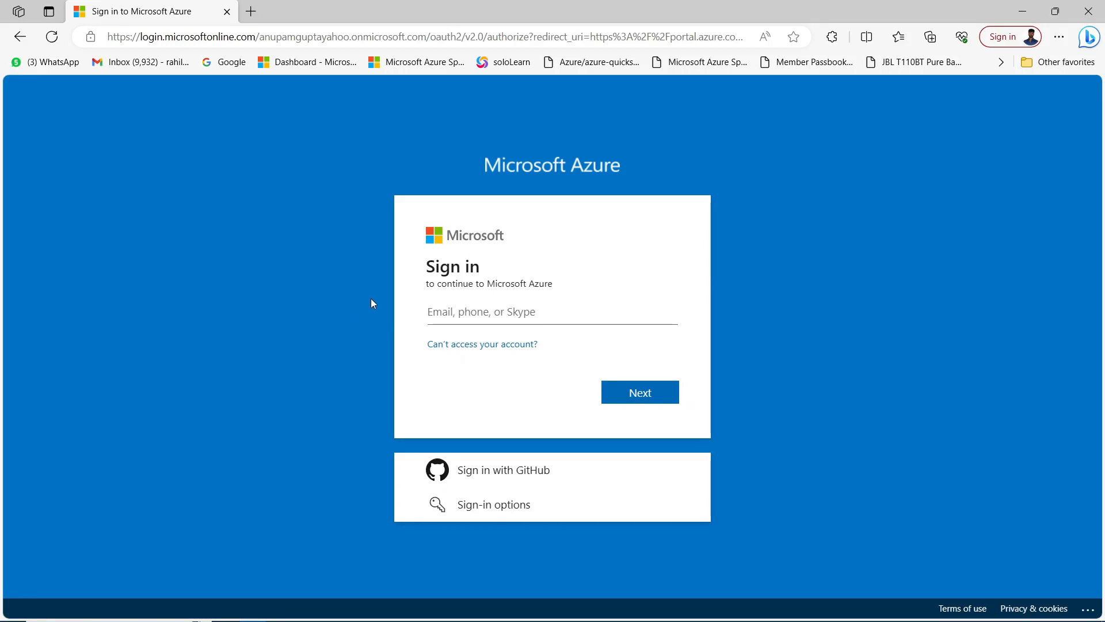
mouse_move(335, 301)
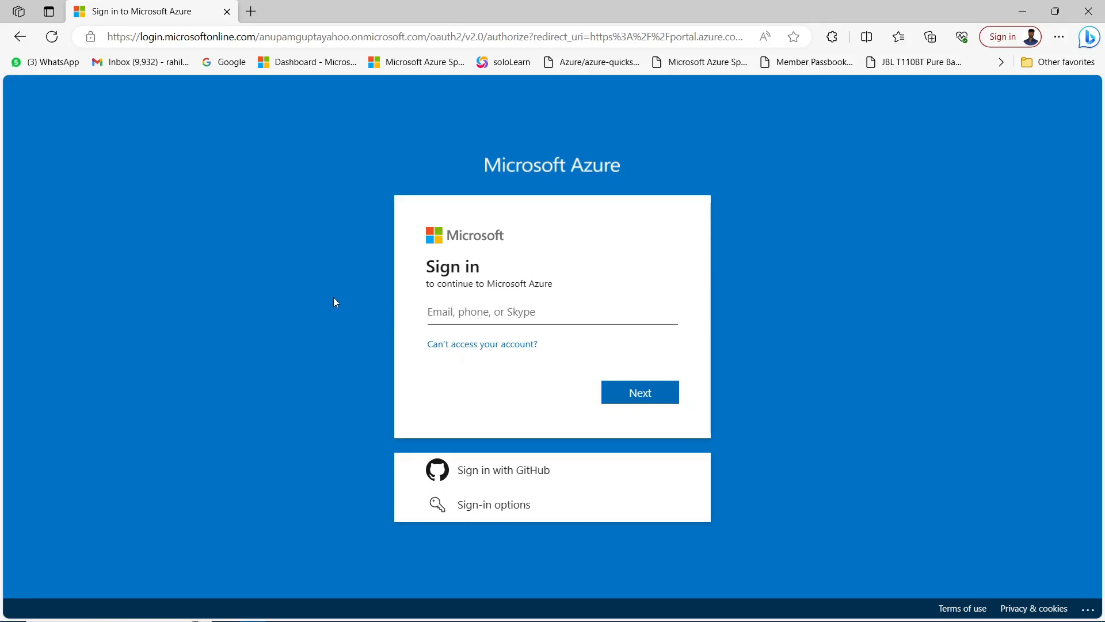
mouse_move(319, 265)
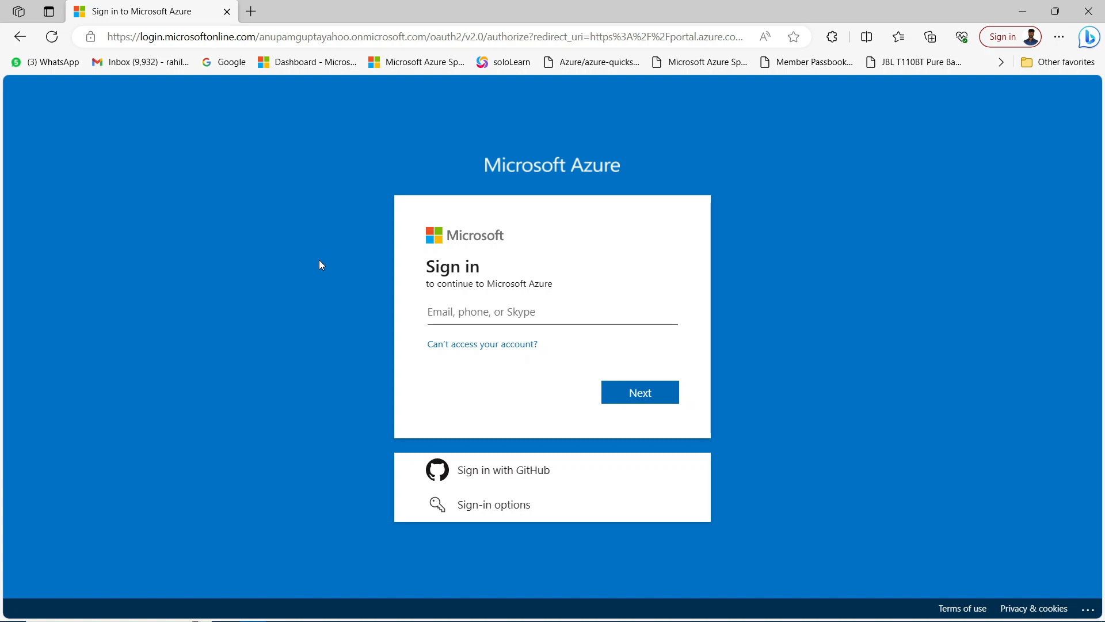
mouse_move(277, 85)
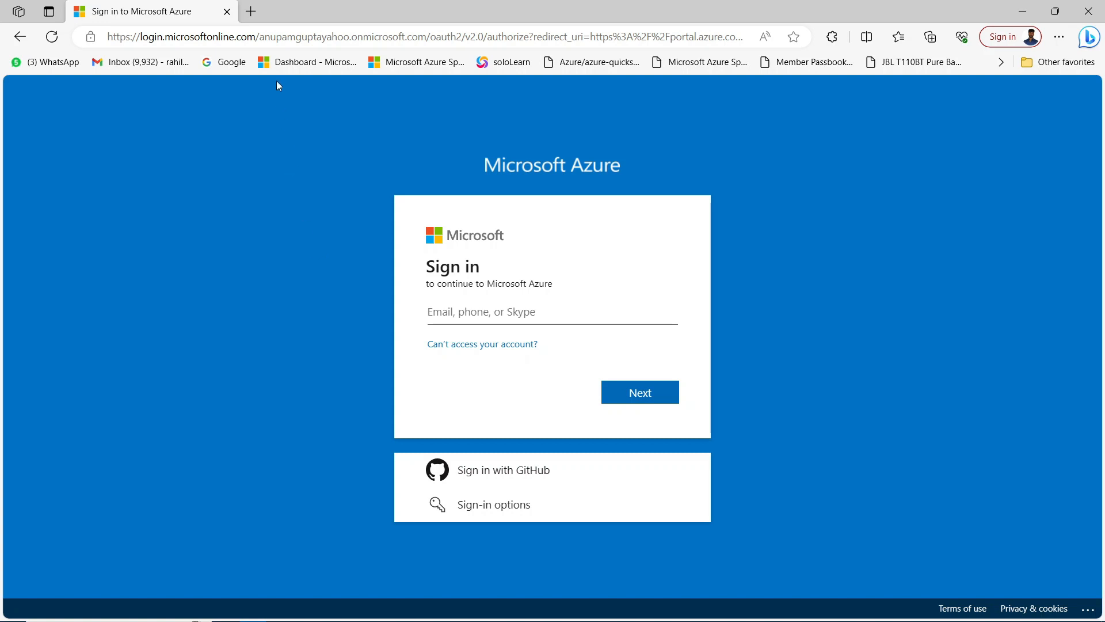
mouse_move(269, 194)
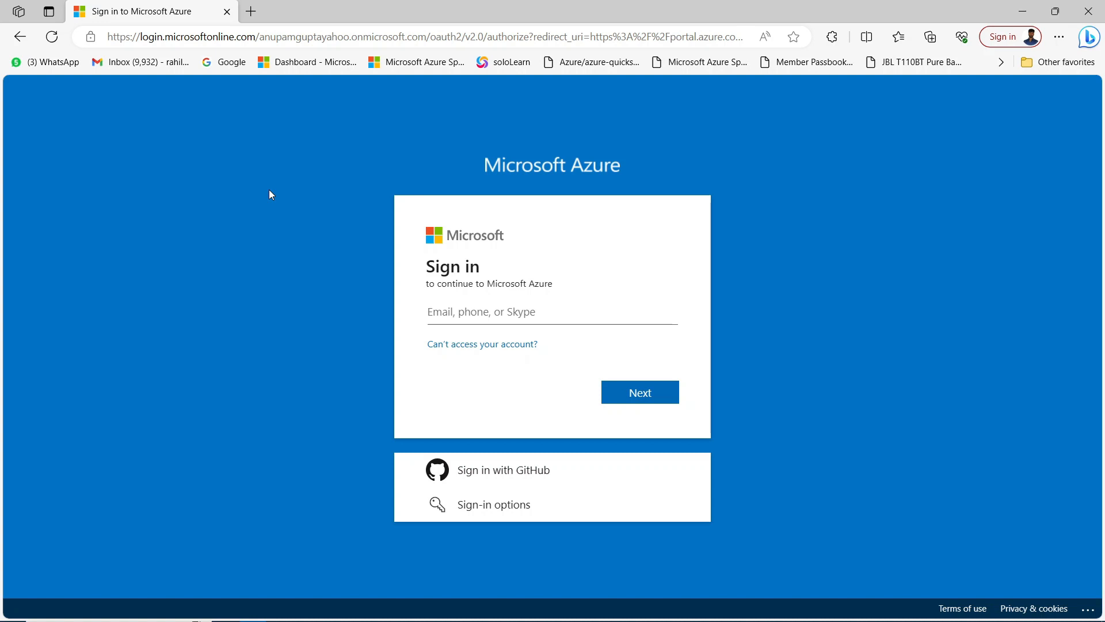
mouse_move(296, 224)
text(mic)
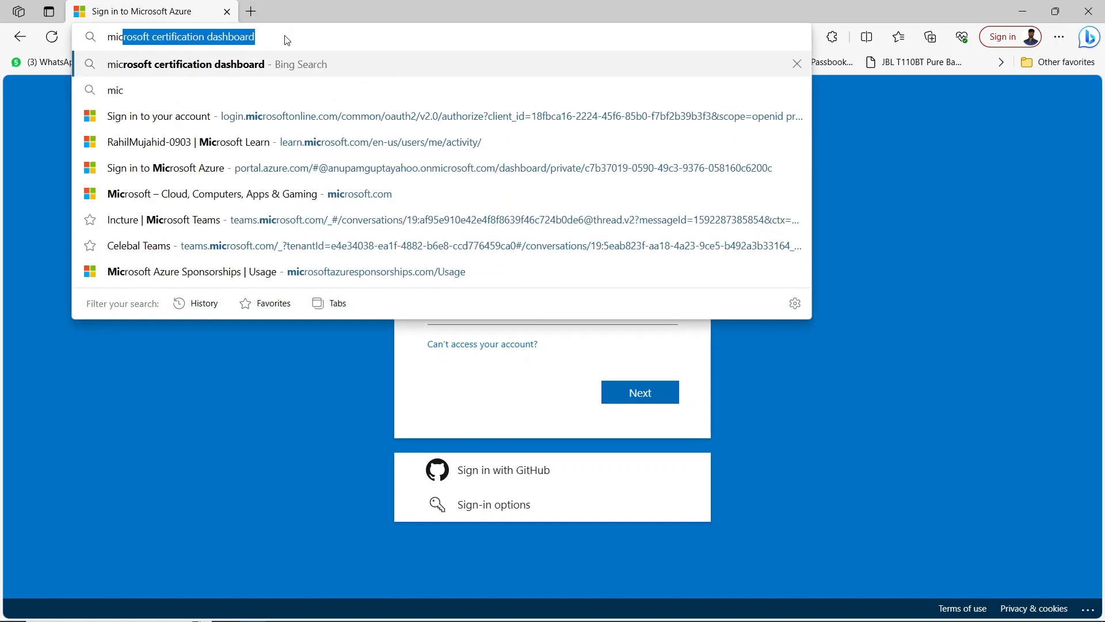
Run the Bing search for 'microsoft certification dashboard' and scroll through the results.
click(186, 63)
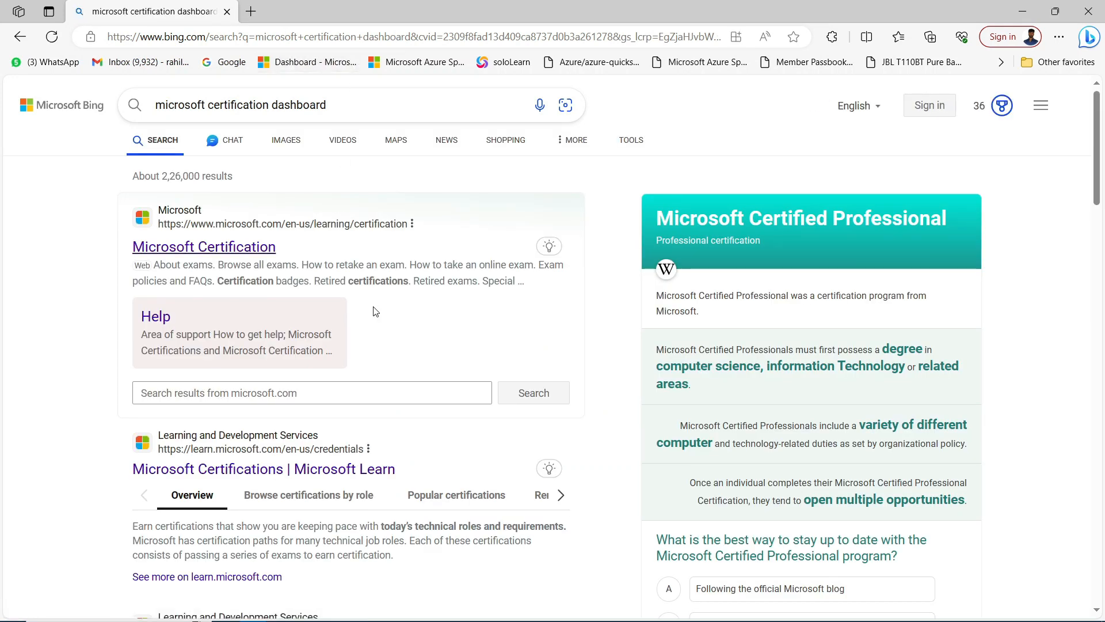
scroll(down, 3)
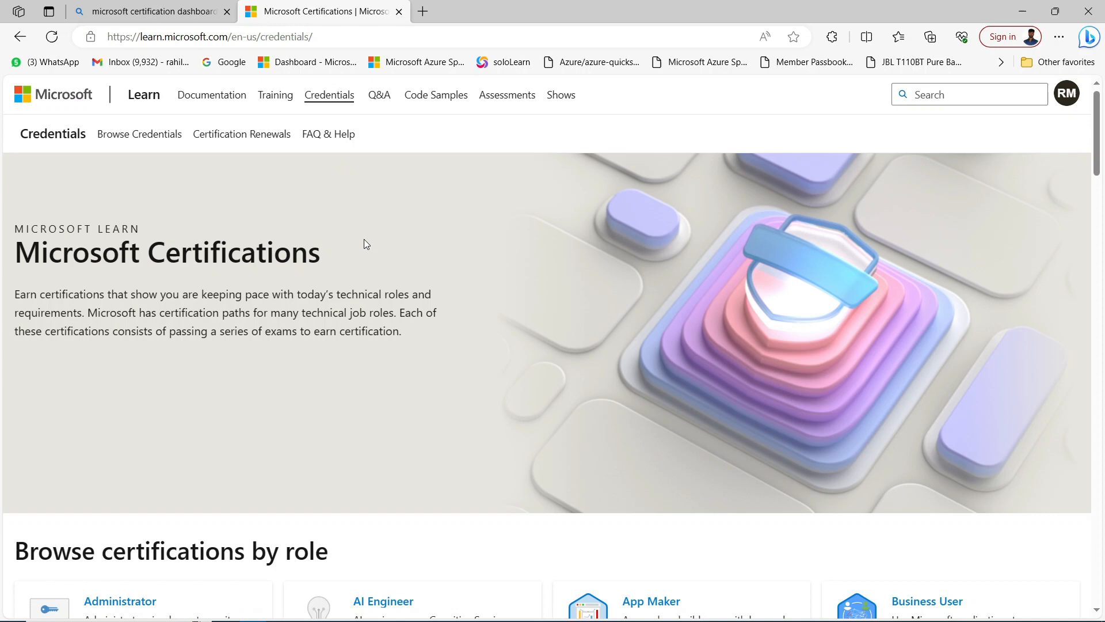
mouse_move(362, 239)
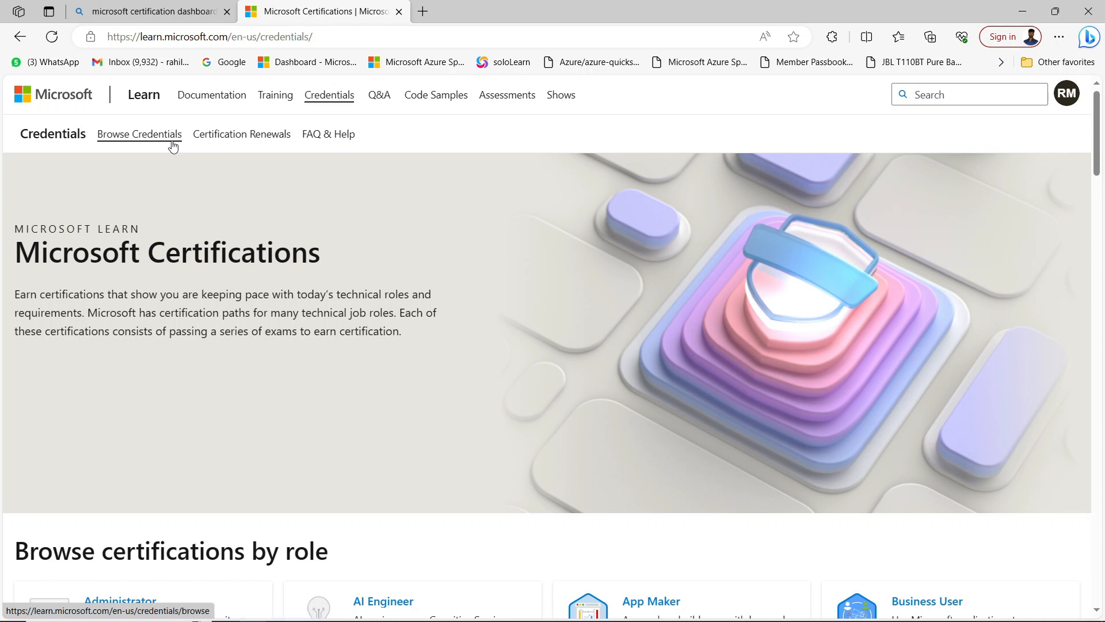
mouse_move(472, 128)
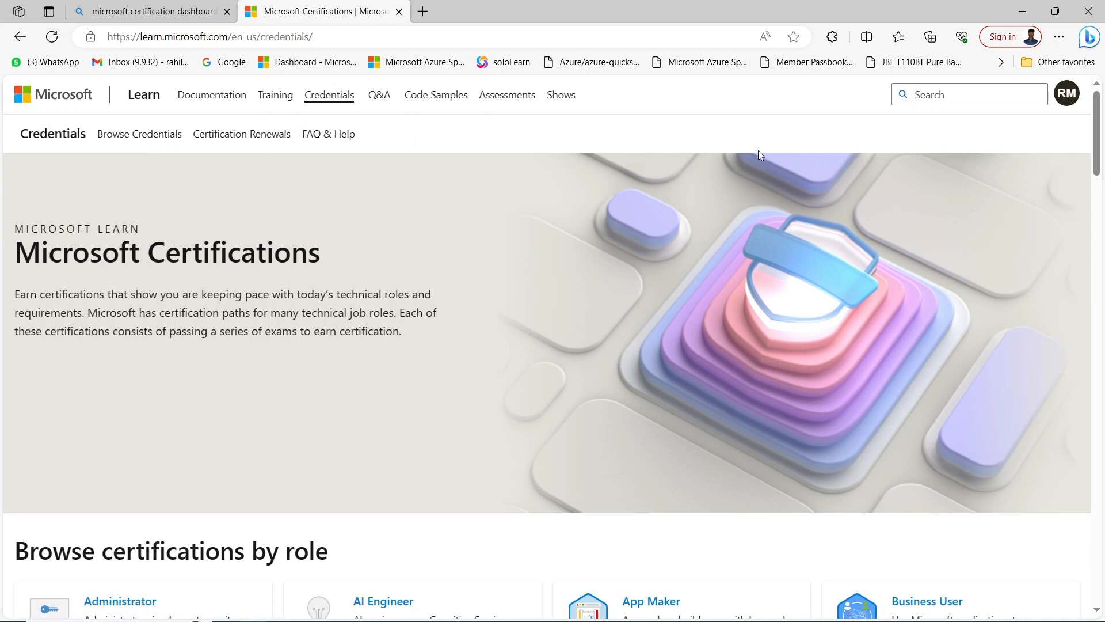
Open the RM account menu and choose Profile to load the Microsoft Learn profile page.
click(1067, 94)
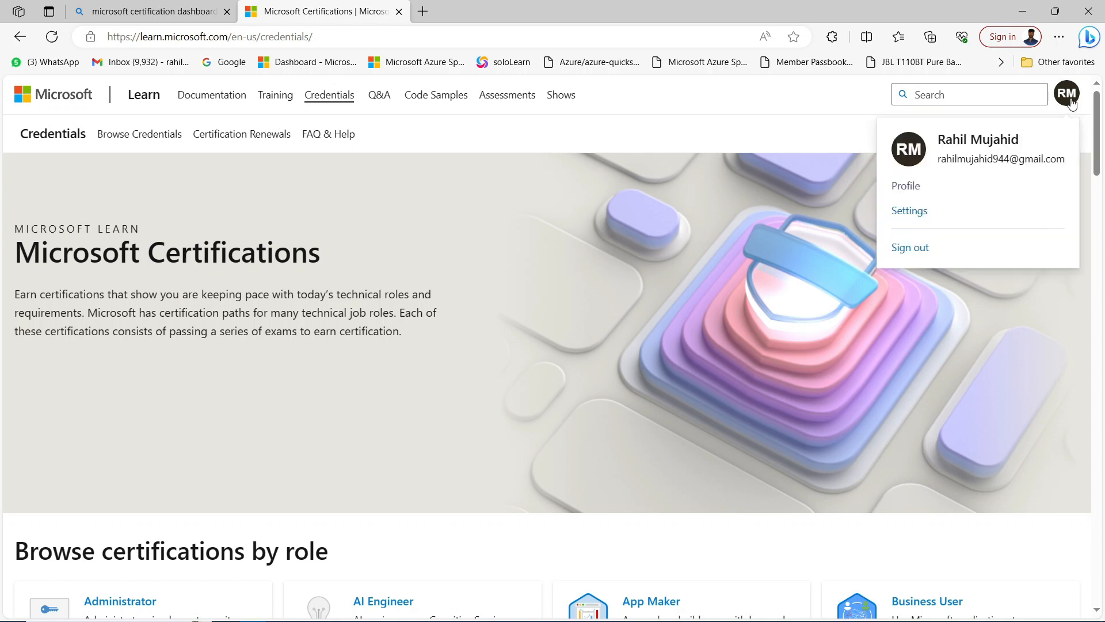
click(906, 186)
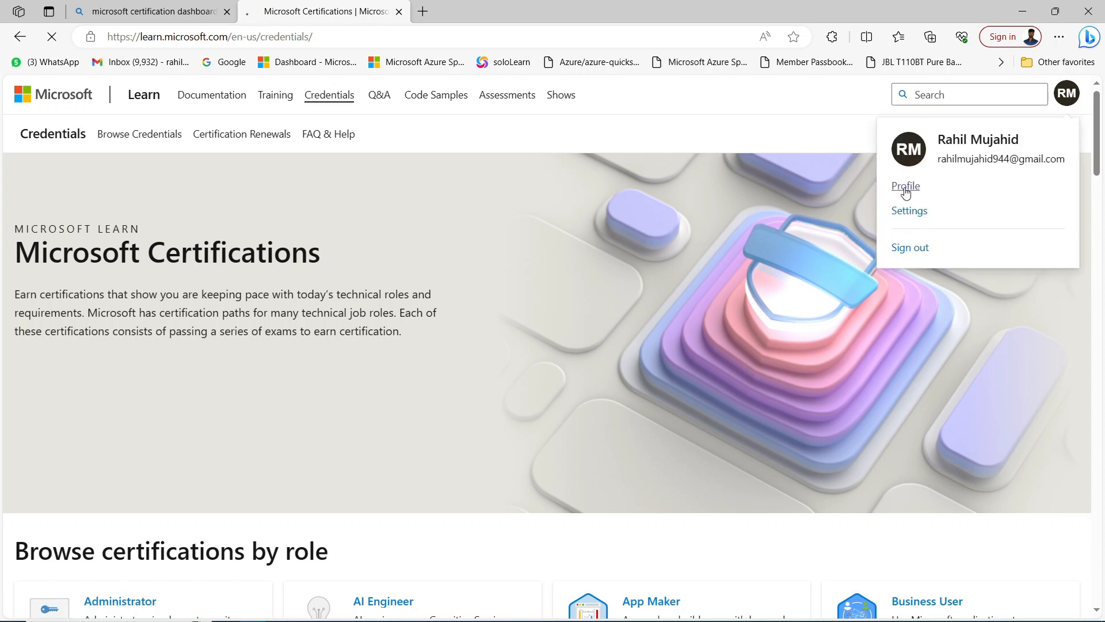
click(905, 186)
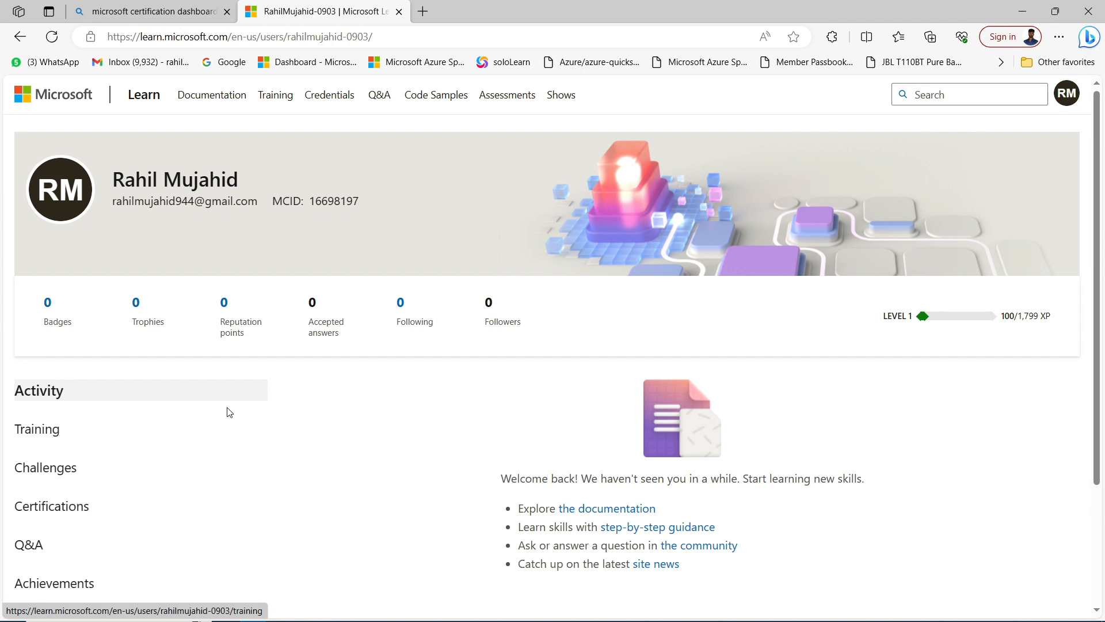
Scroll the profile page until Transcript appears in the left sidebar.
scroll(down, 3)
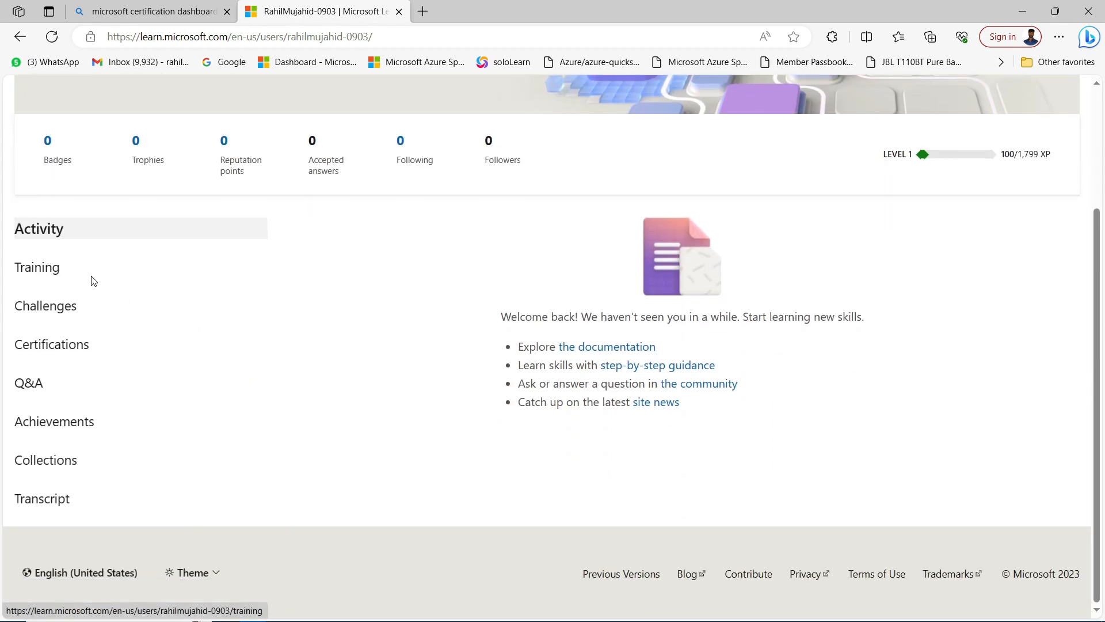
mouse_move(7, 328)
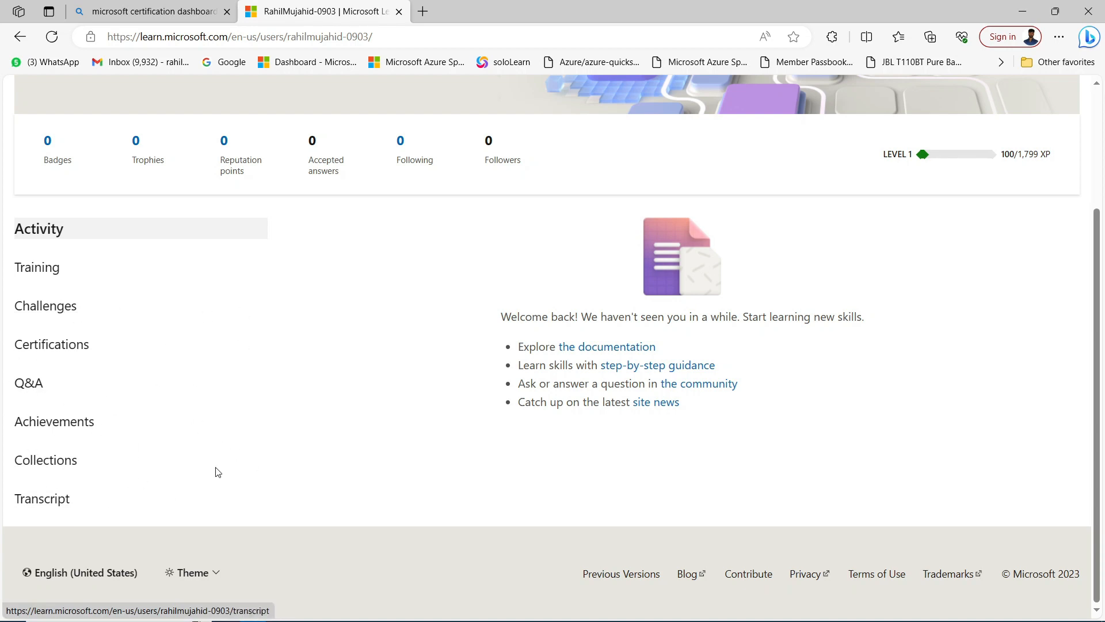
mouse_move(41, 499)
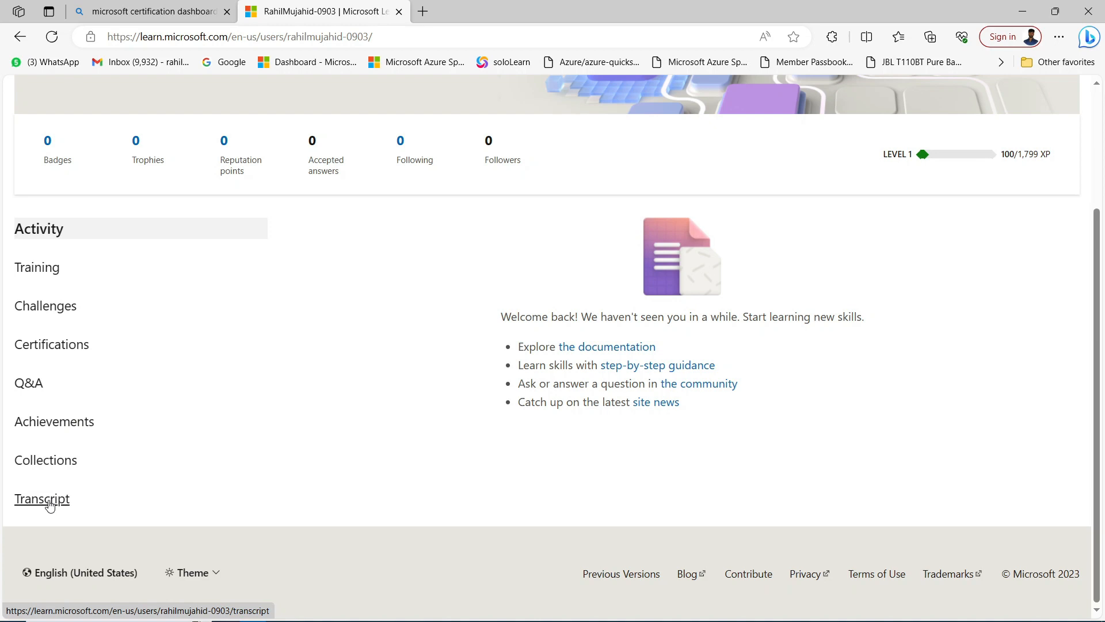
Open the Transcript section and scroll down to the Active certifications table.
click(42, 498)
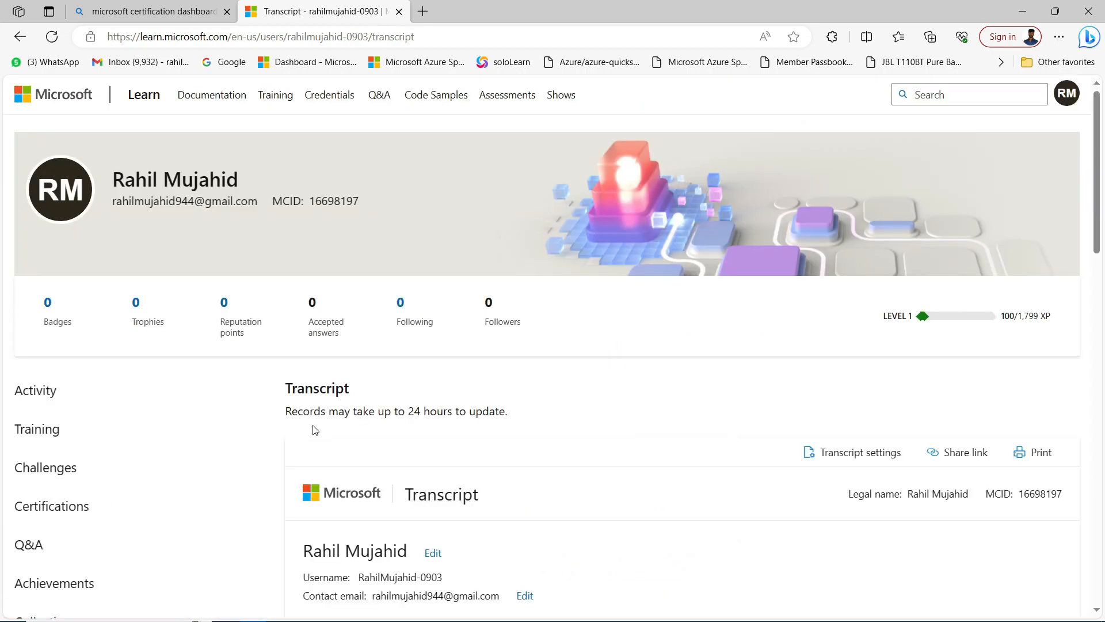
scroll(down, 3)
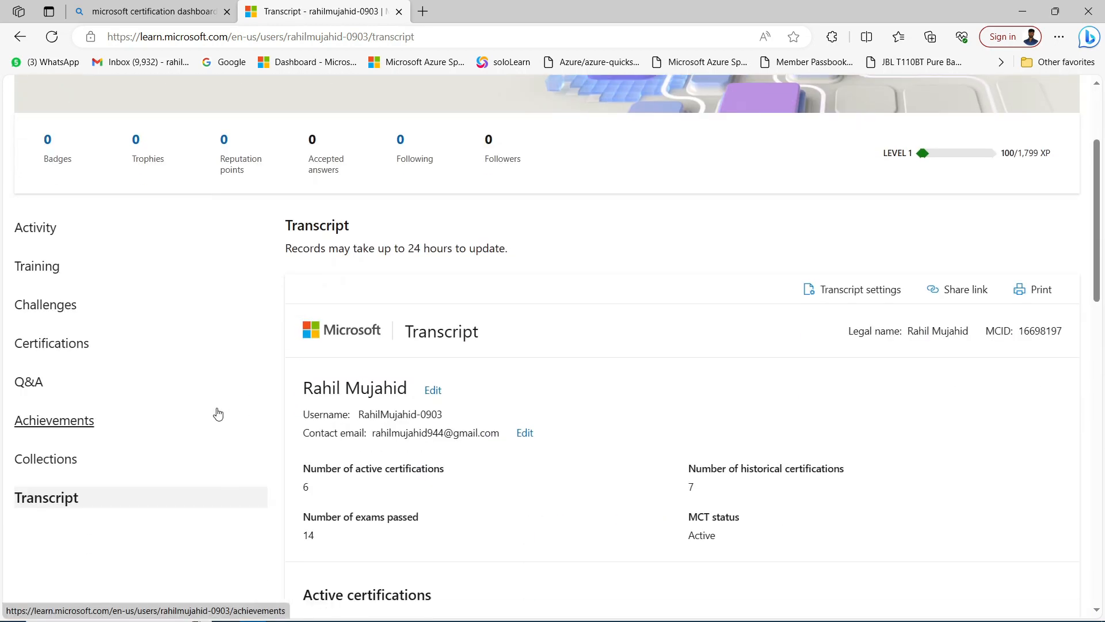
scroll(down, 3)
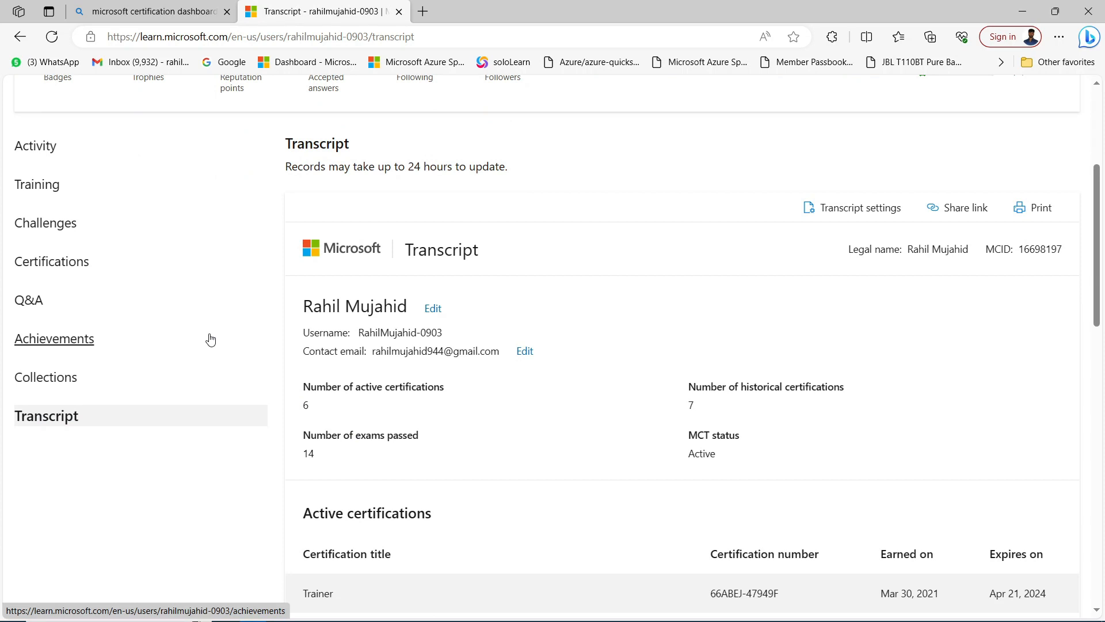
mouse_move(309, 367)
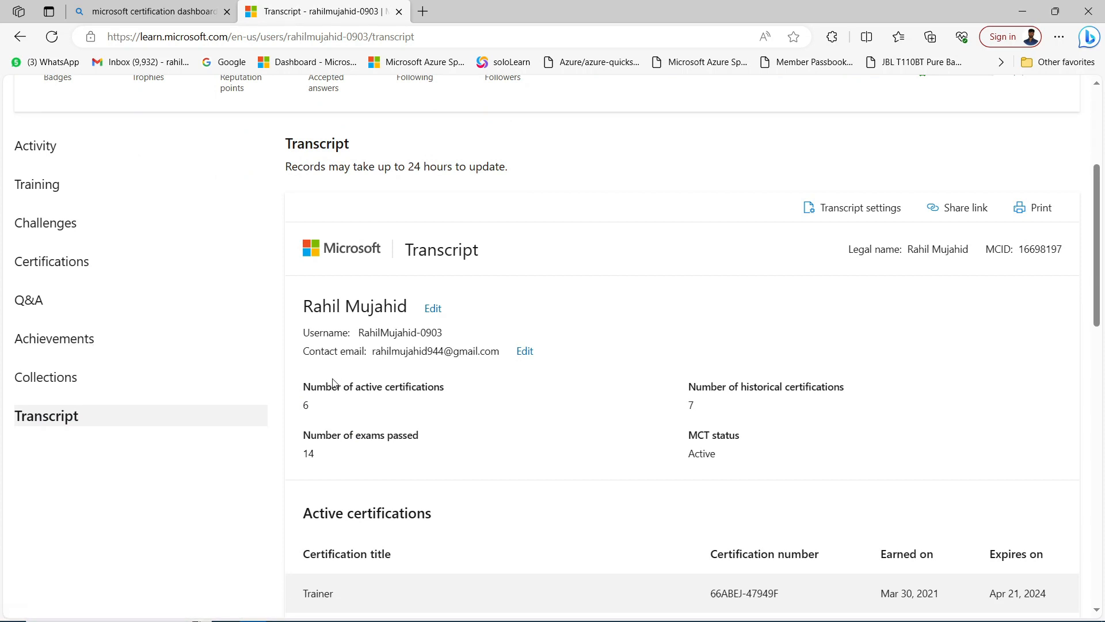
scroll(down, 3)
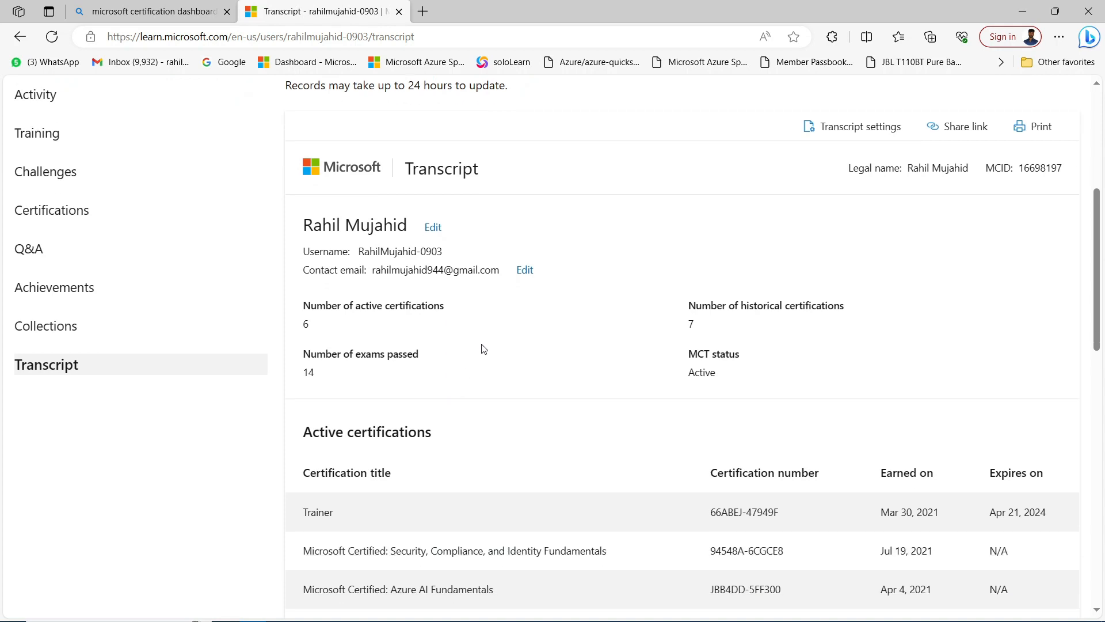
scroll(down, 3)
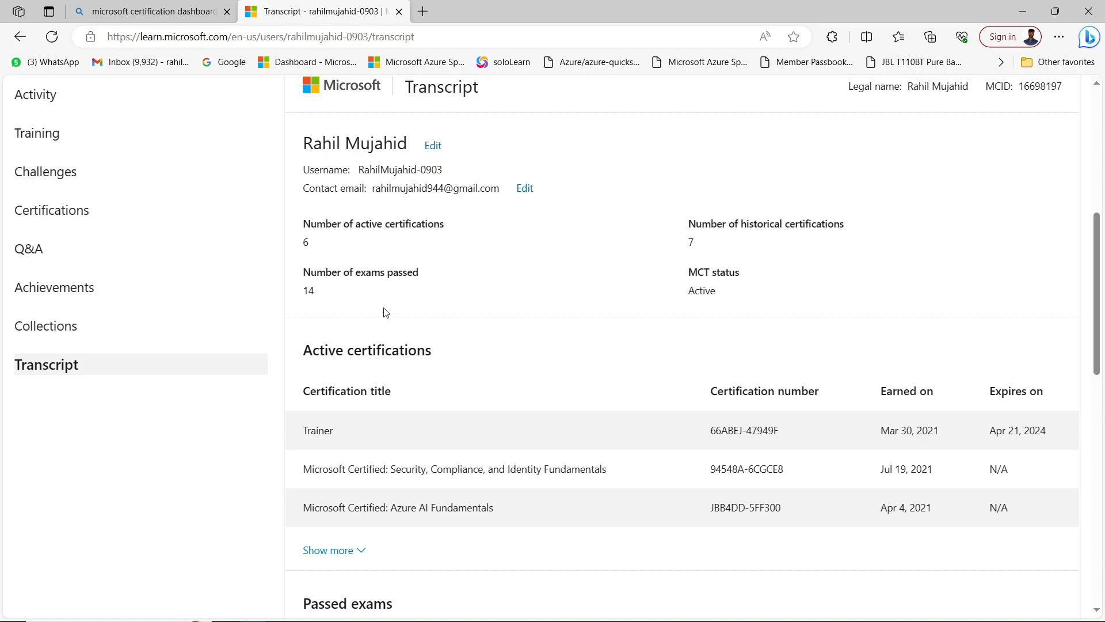
mouse_move(731, 298)
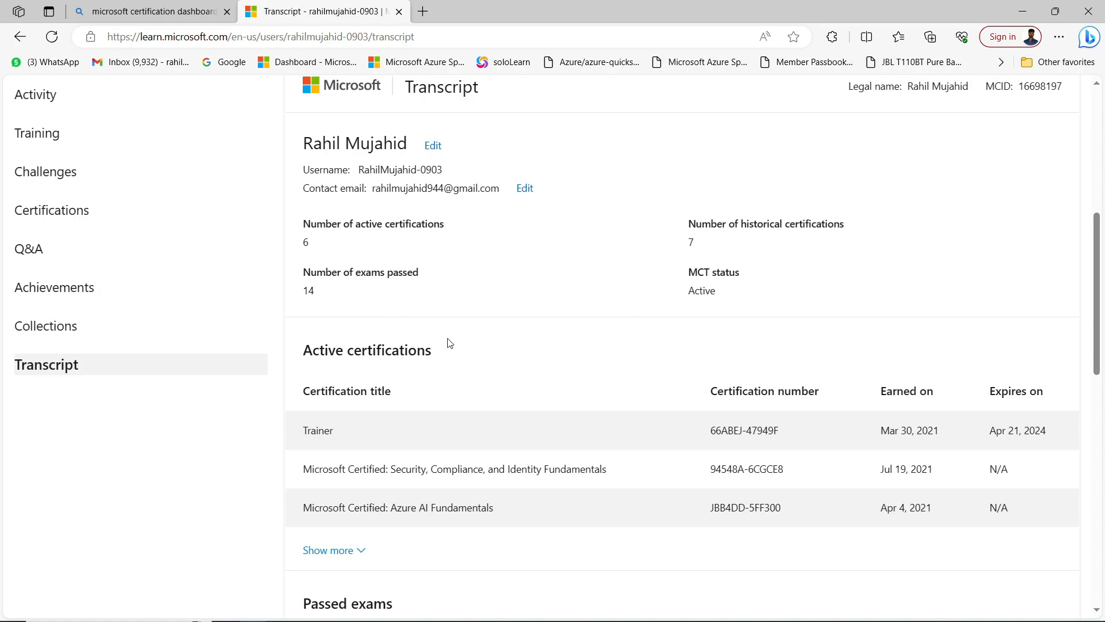
Scroll to Passed exams and expand the full list of passed exams.
scroll(down, 3)
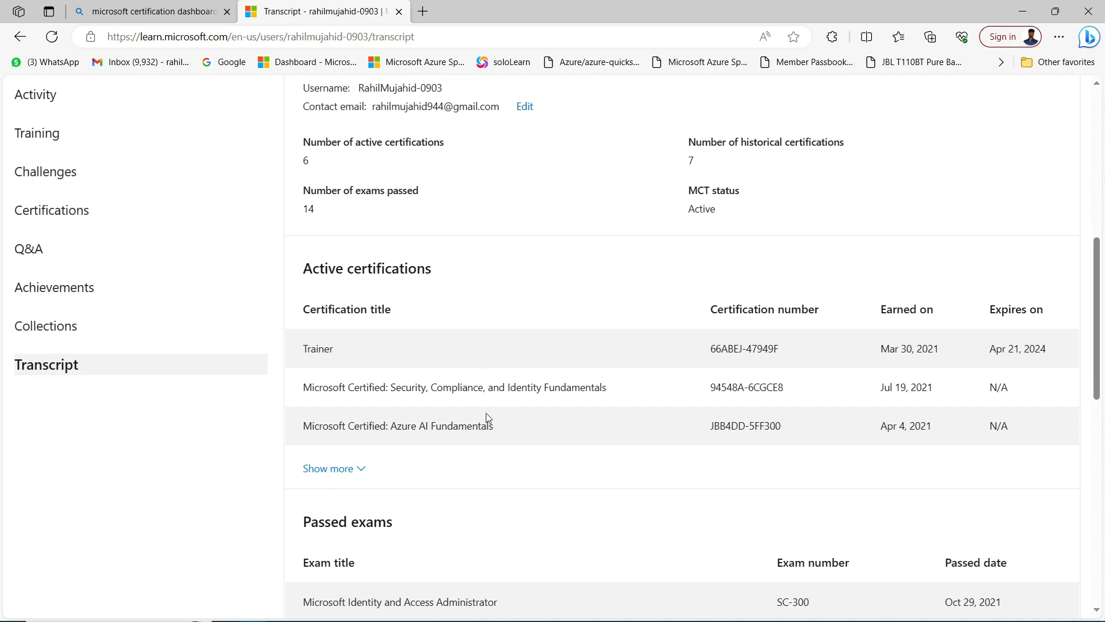
scroll(down, 3)
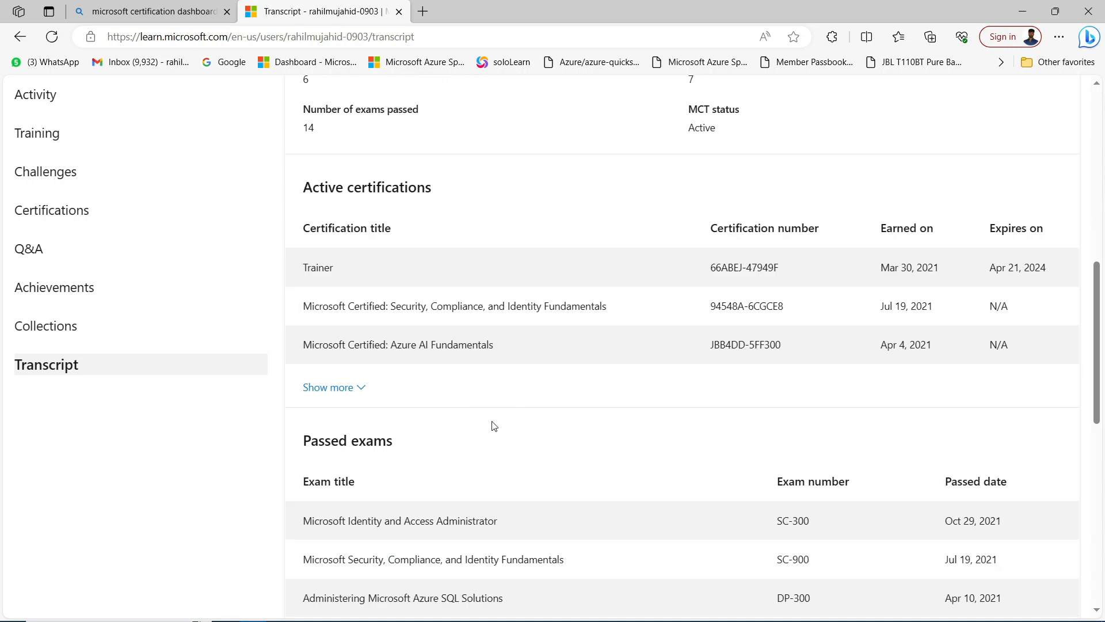
scroll(down, 3)
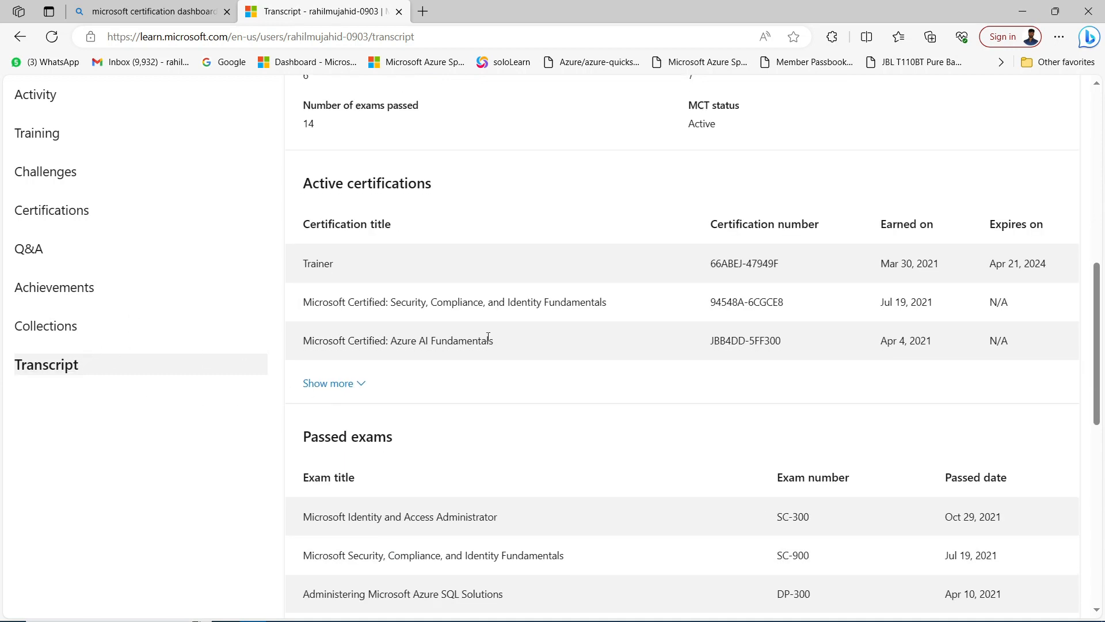
scroll(down, 3)
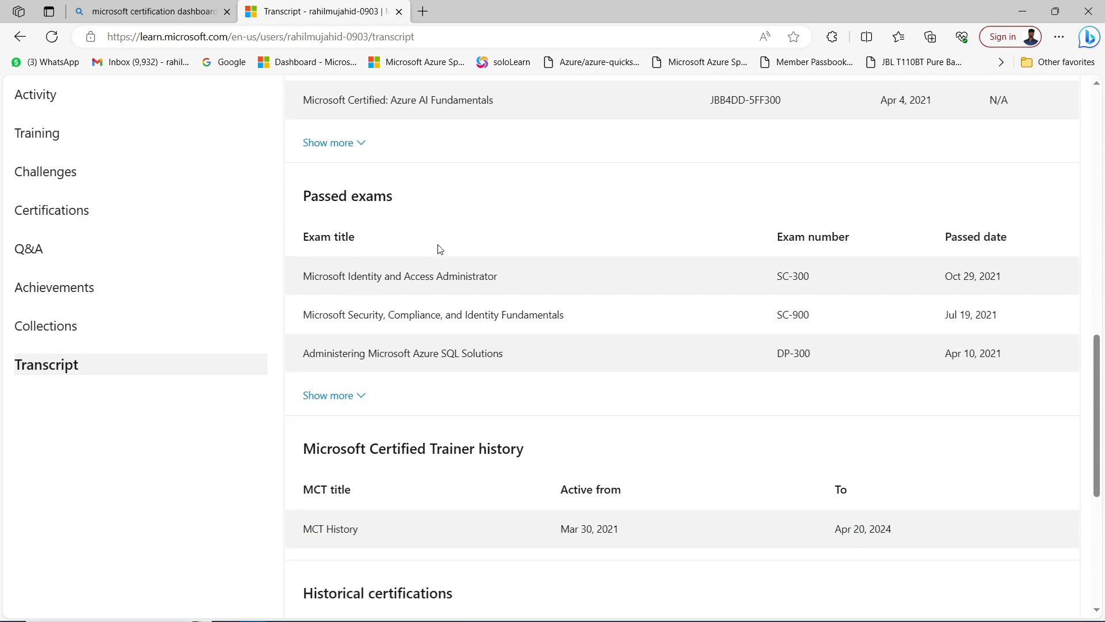
click(328, 395)
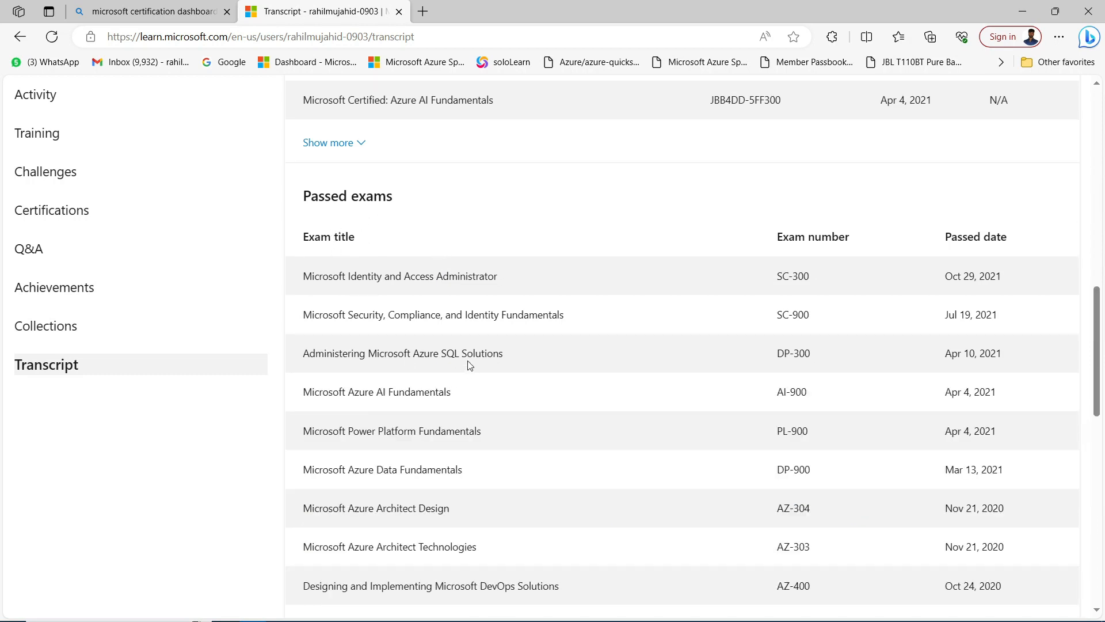
Scroll through Microsoft Certified Trainer history and Historical certifications to the footer.
scroll(down, 3)
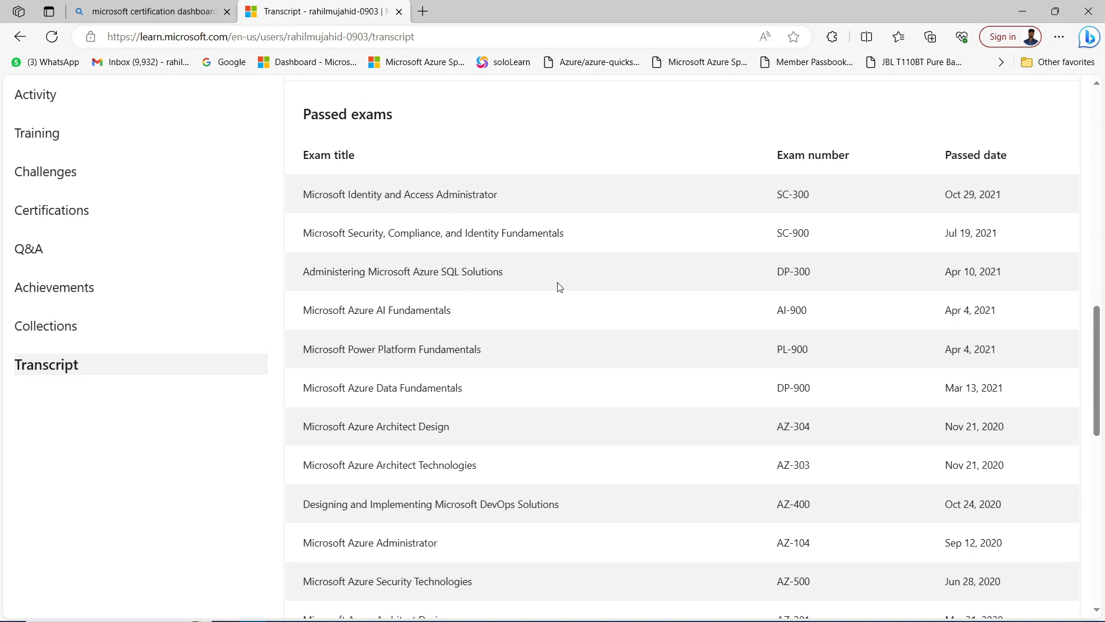
mouse_move(958, 183)
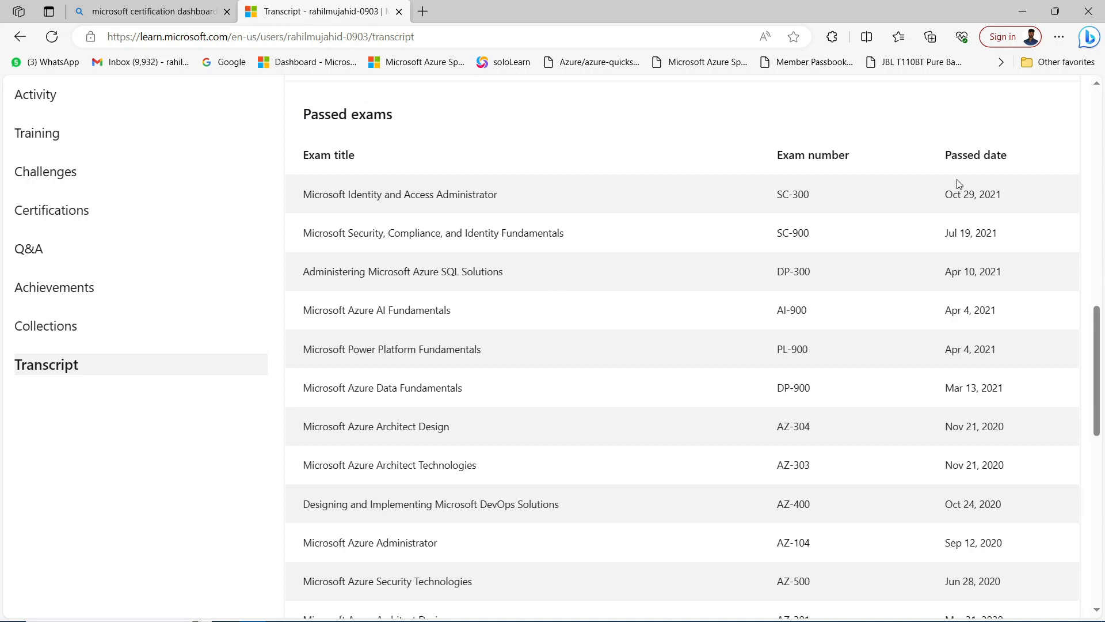
mouse_move(789, 205)
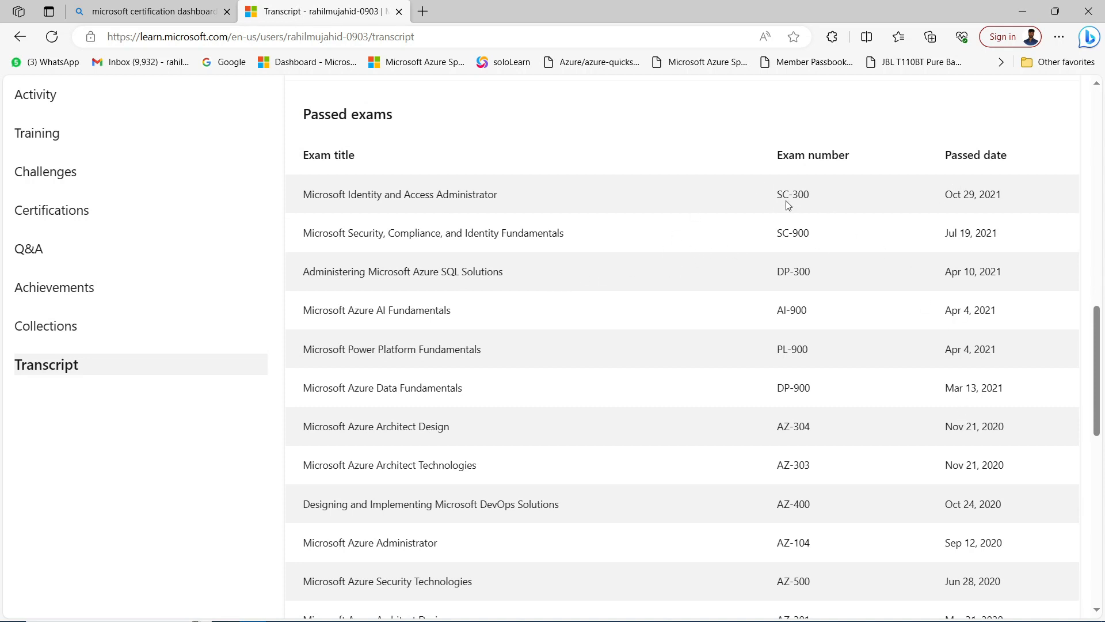
mouse_move(321, 189)
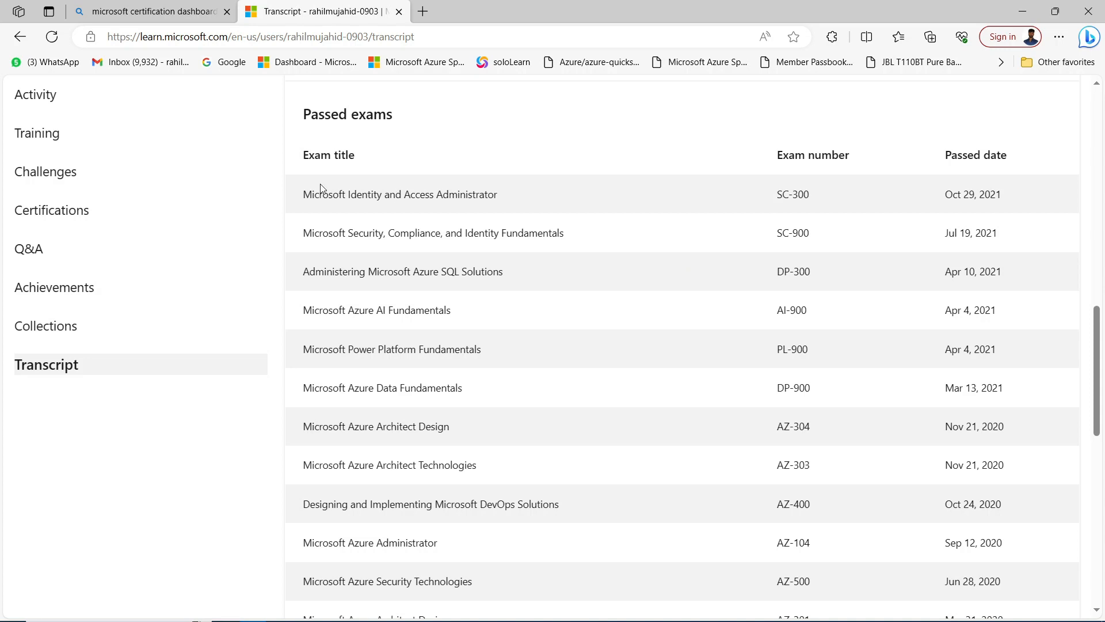
scroll(down, 3)
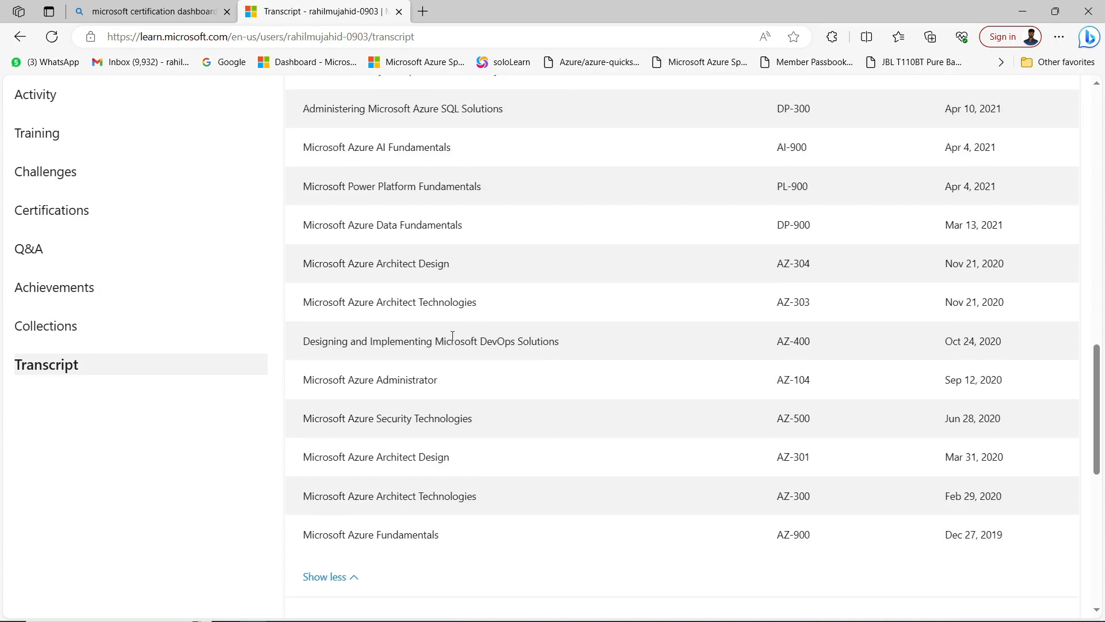
scroll(down, 3)
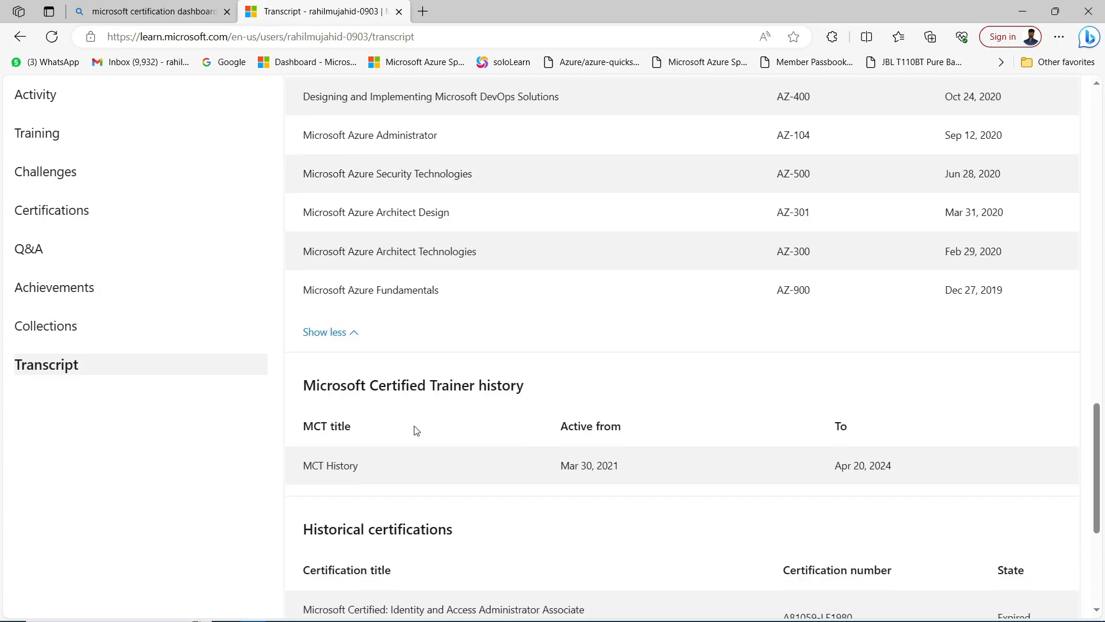
scroll(down, 3)
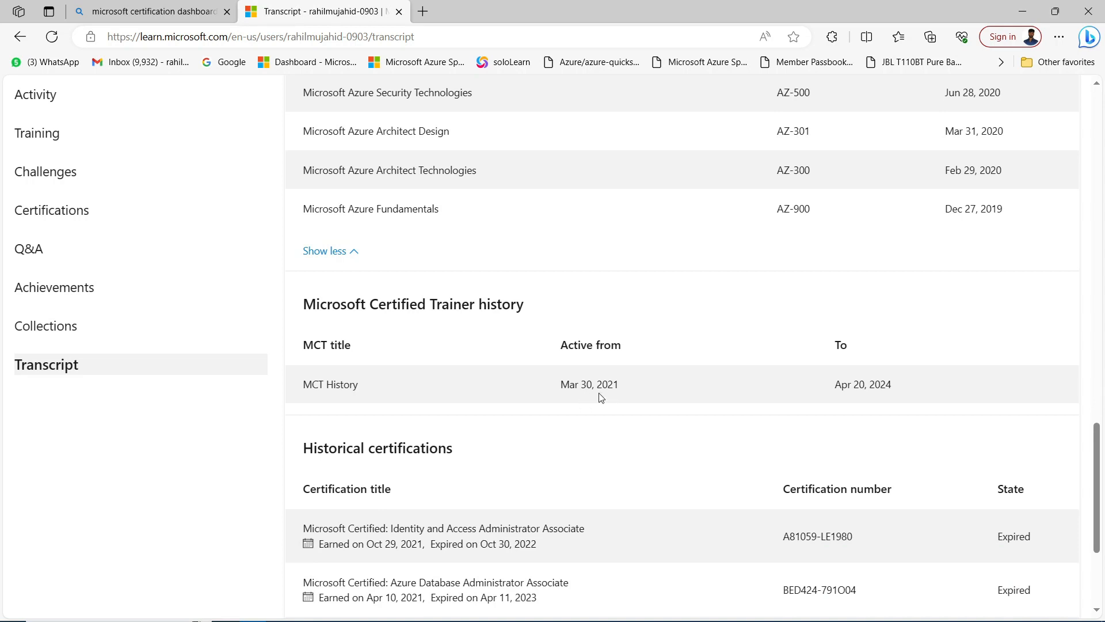
mouse_move(501, 395)
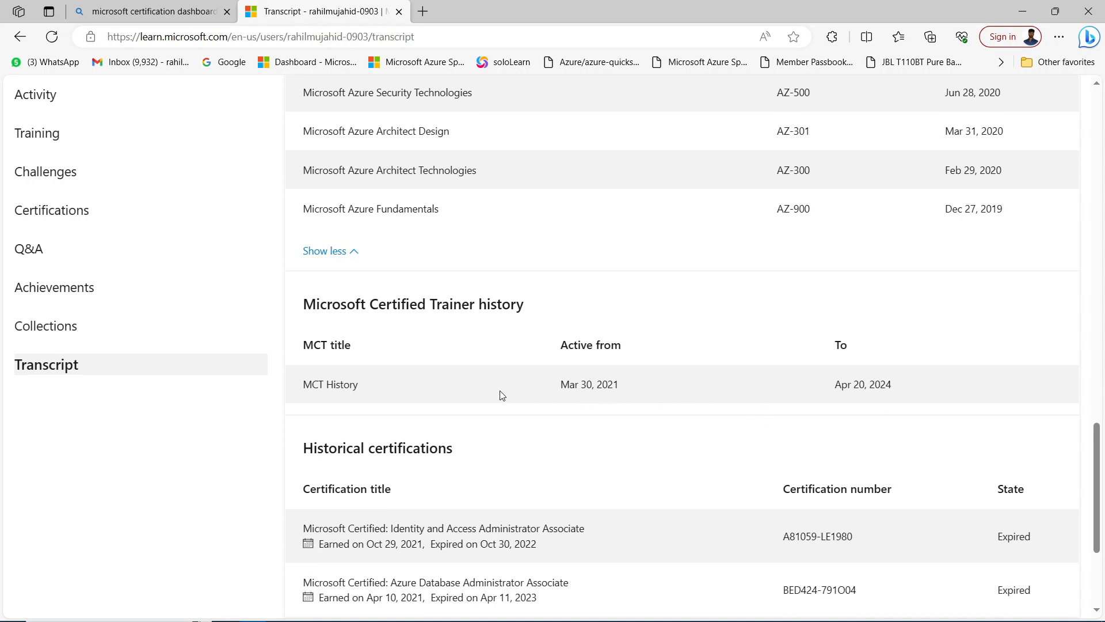
scroll(down, 3)
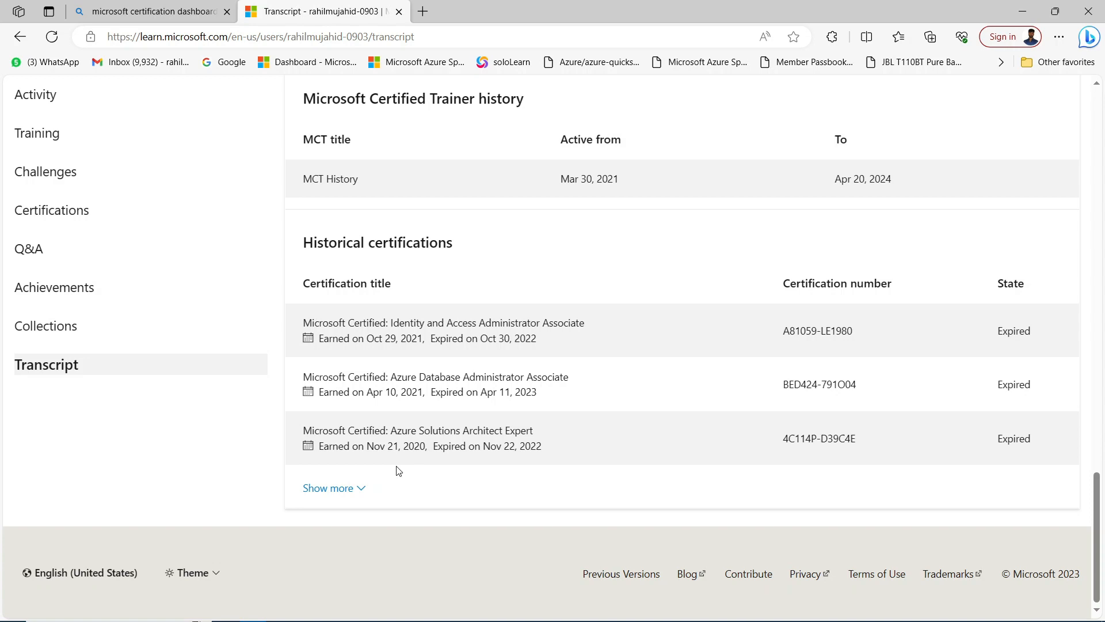
Return to the top of the transcript and open the Share link dialog.
click(327, 488)
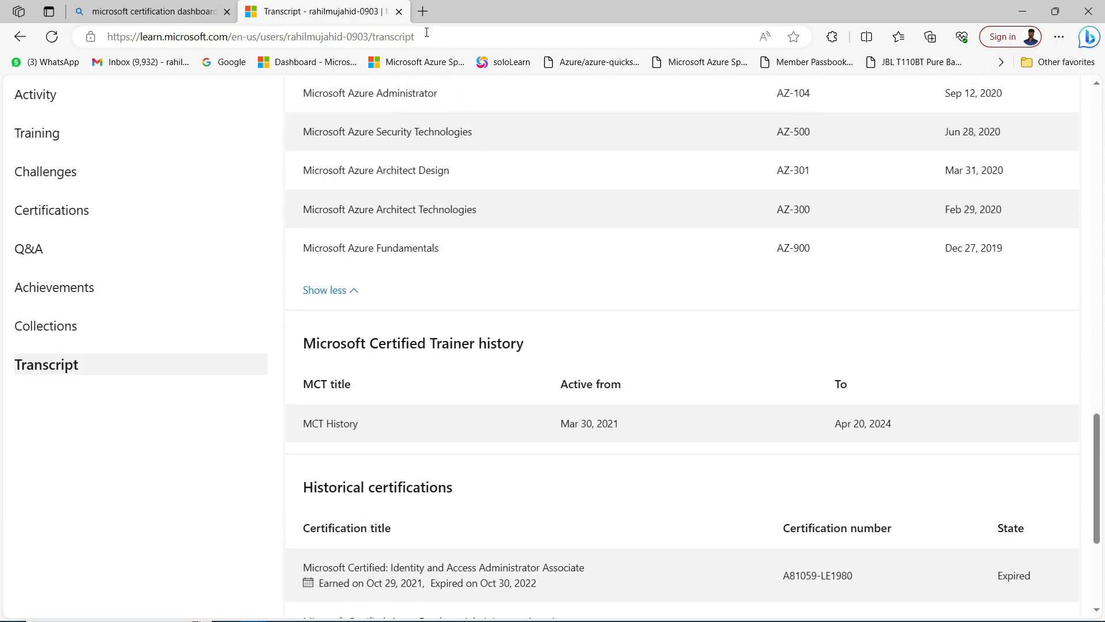
mouse_move(457, 377)
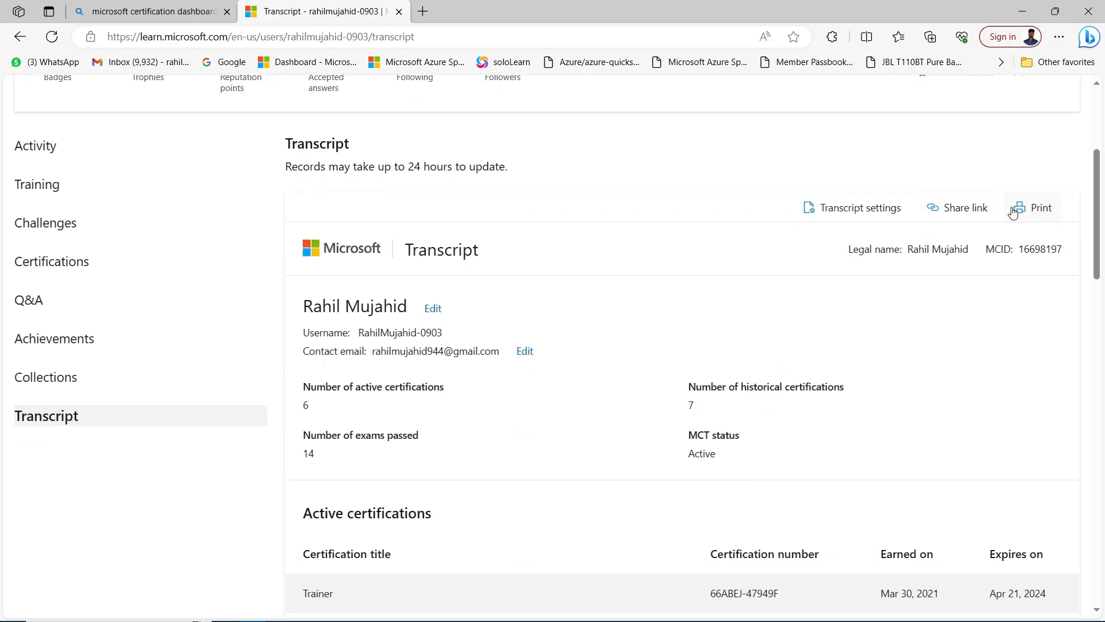
mouse_move(964, 215)
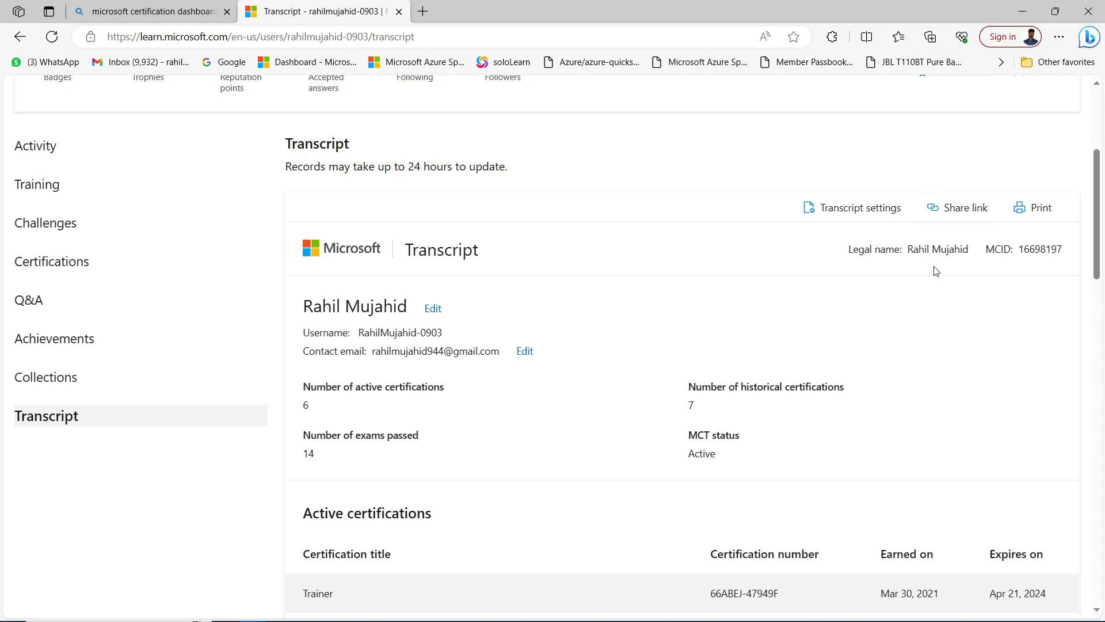
click(964, 207)
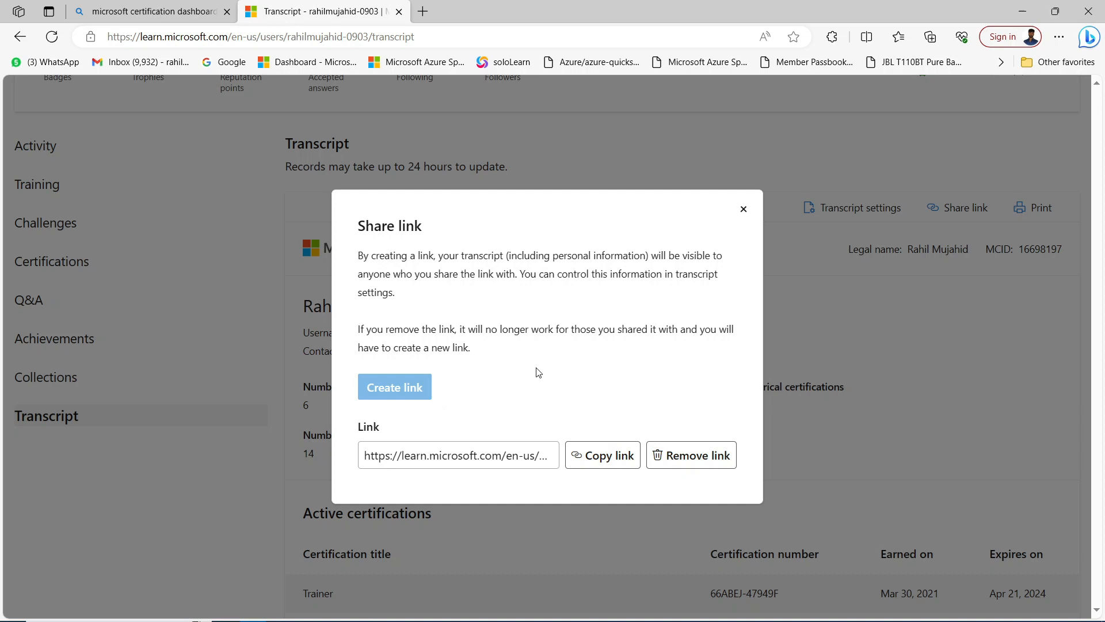
mouse_move(745, 223)
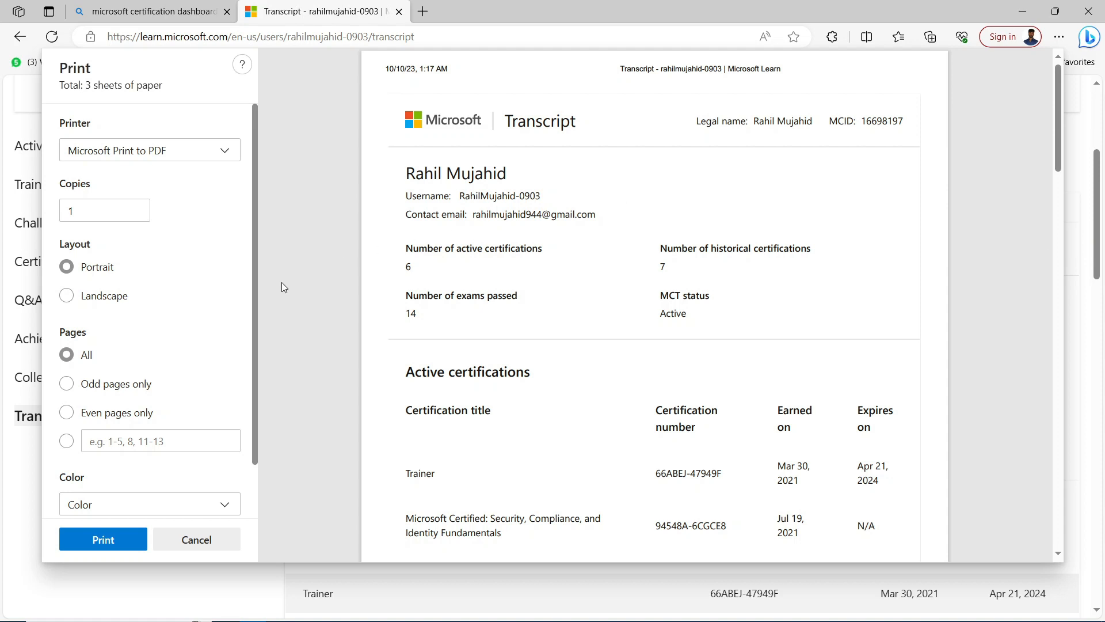
mouse_move(205, 263)
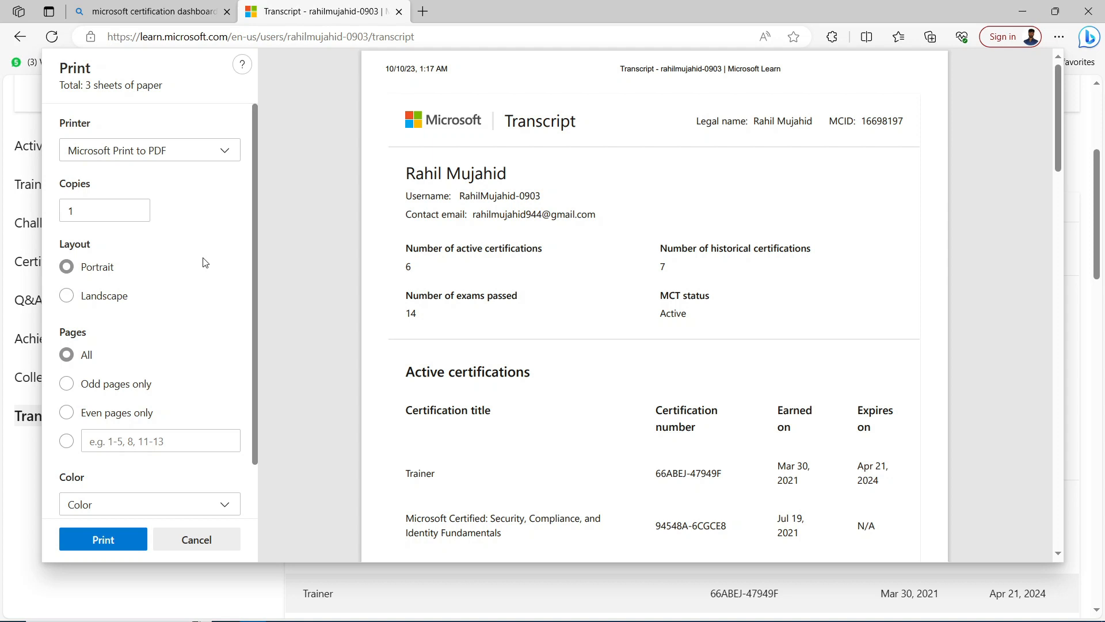
mouse_move(208, 283)
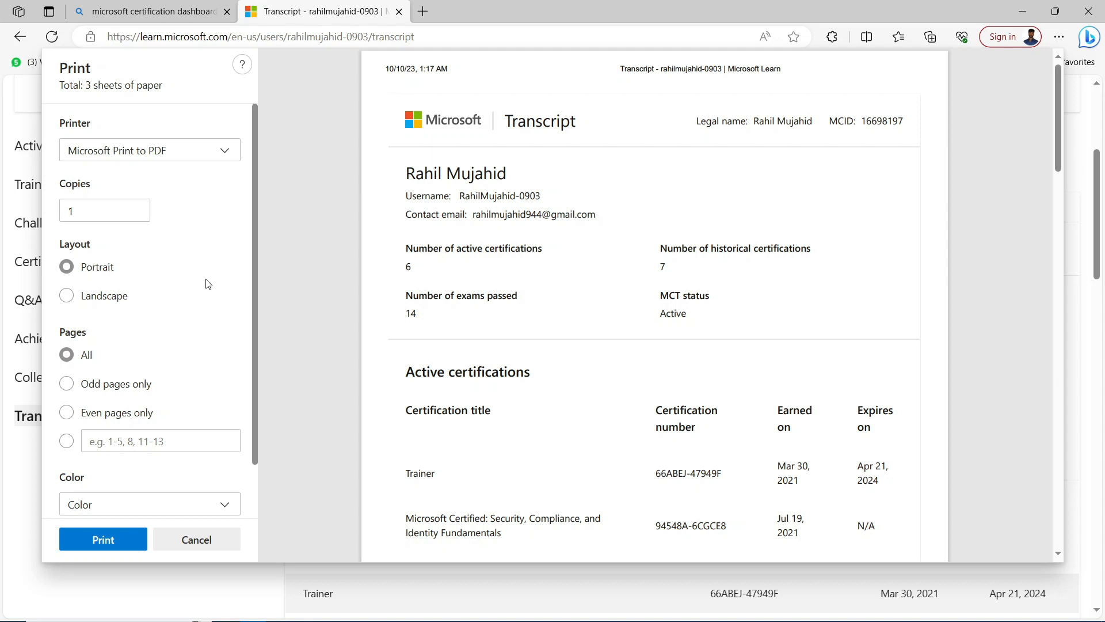
mouse_move(286, 283)
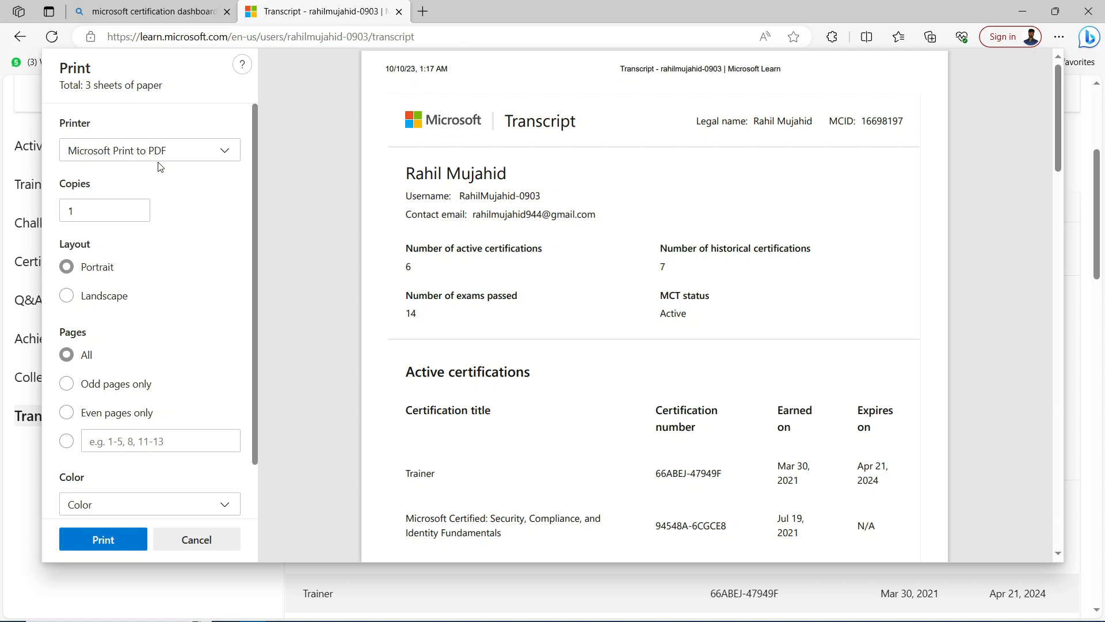
Print the transcript to Microsoft Print to PDF, Portrait, all pages.
click(196, 539)
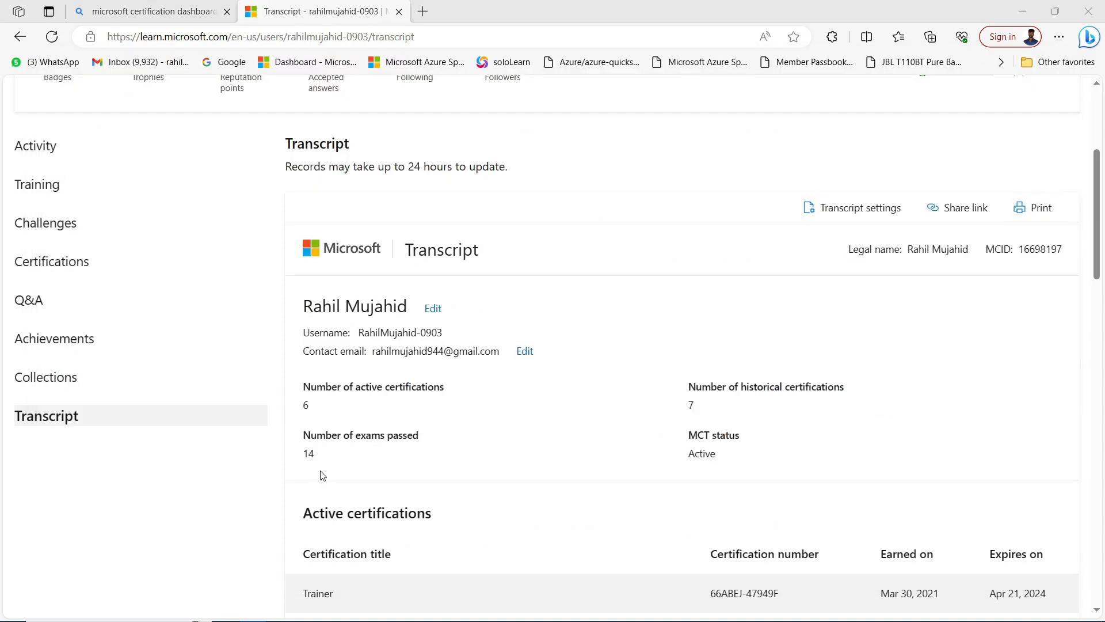
Save the printout as test.pdf, then open the earlier transcript PDF from Downloads.
click(1031, 207)
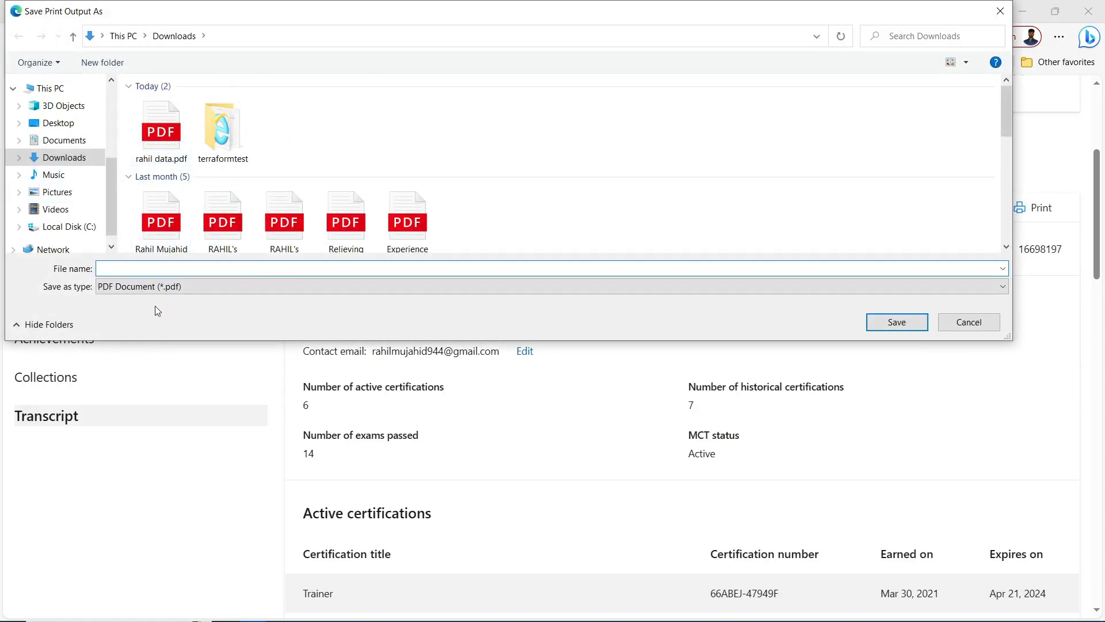
text(te)
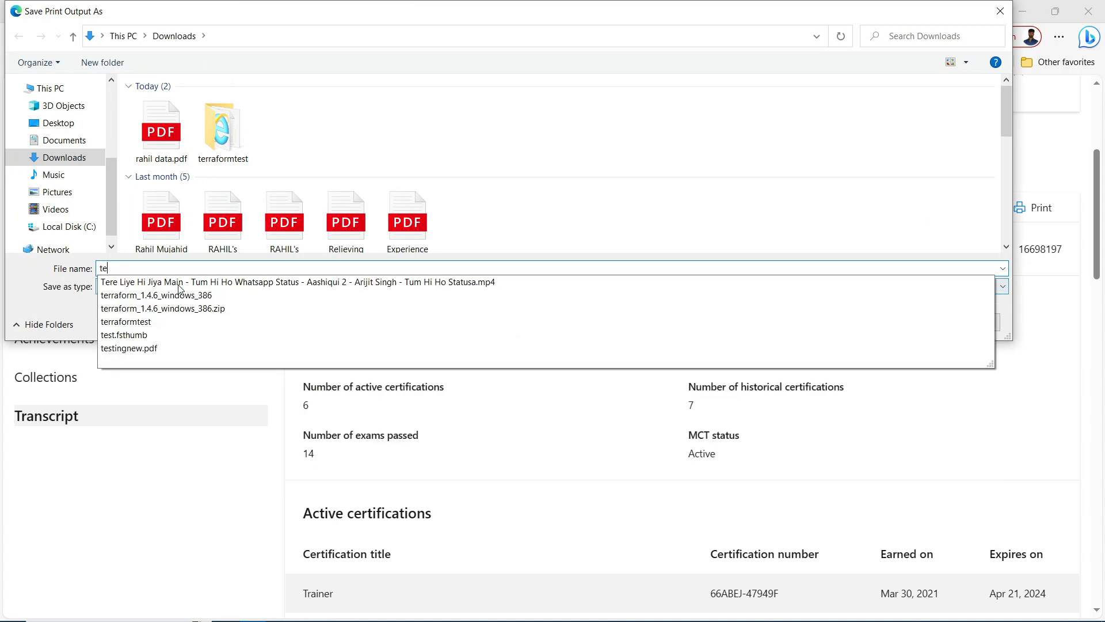
click(999, 11)
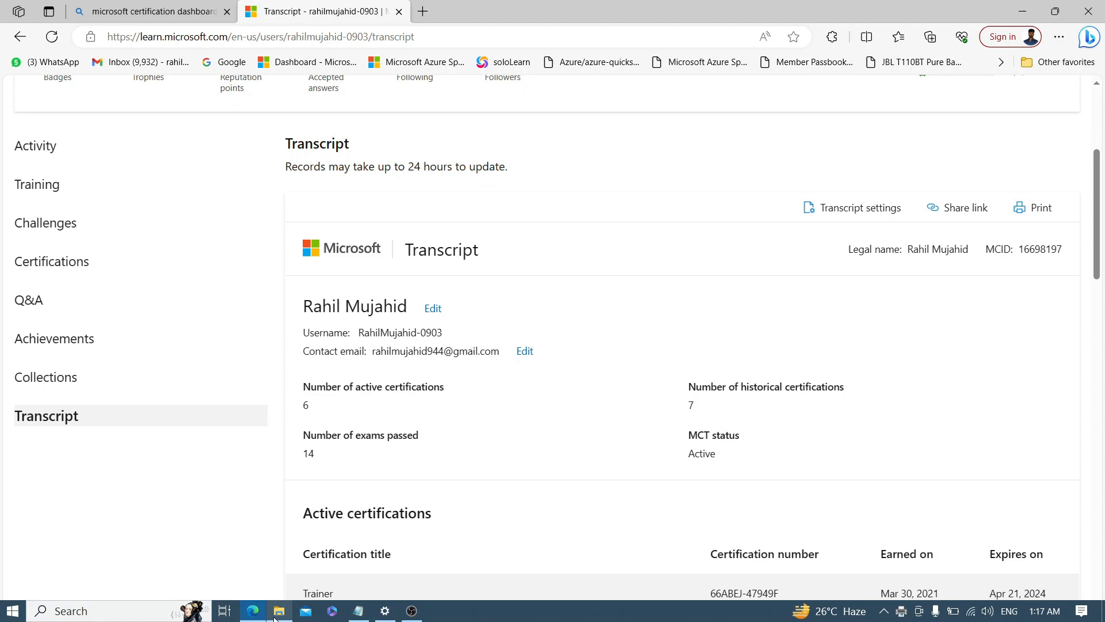
click(279, 610)
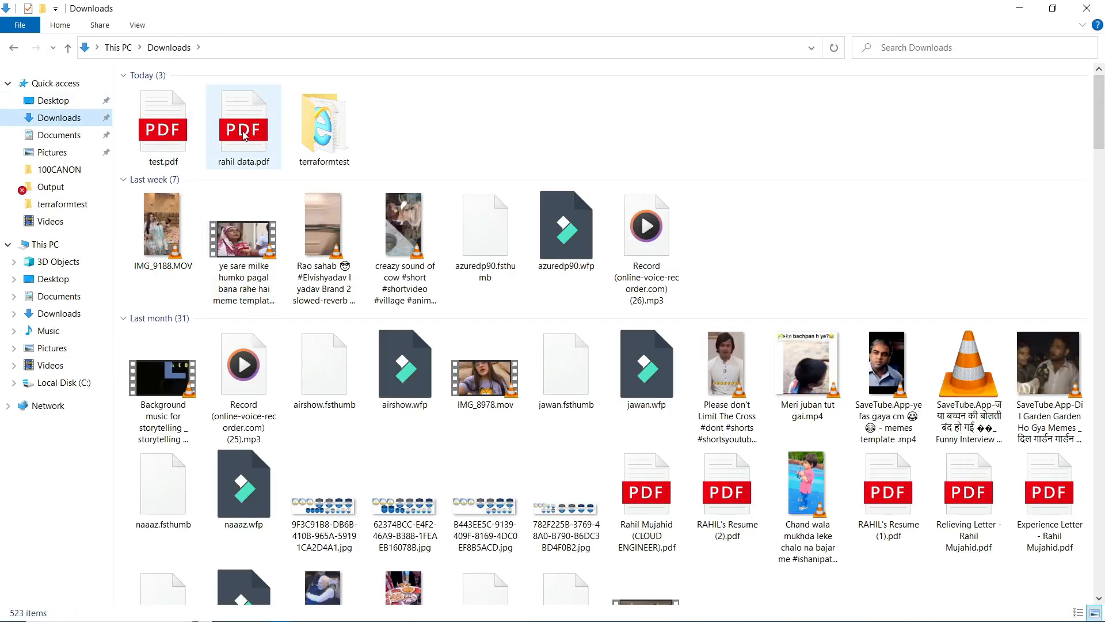
double_click(243, 127)
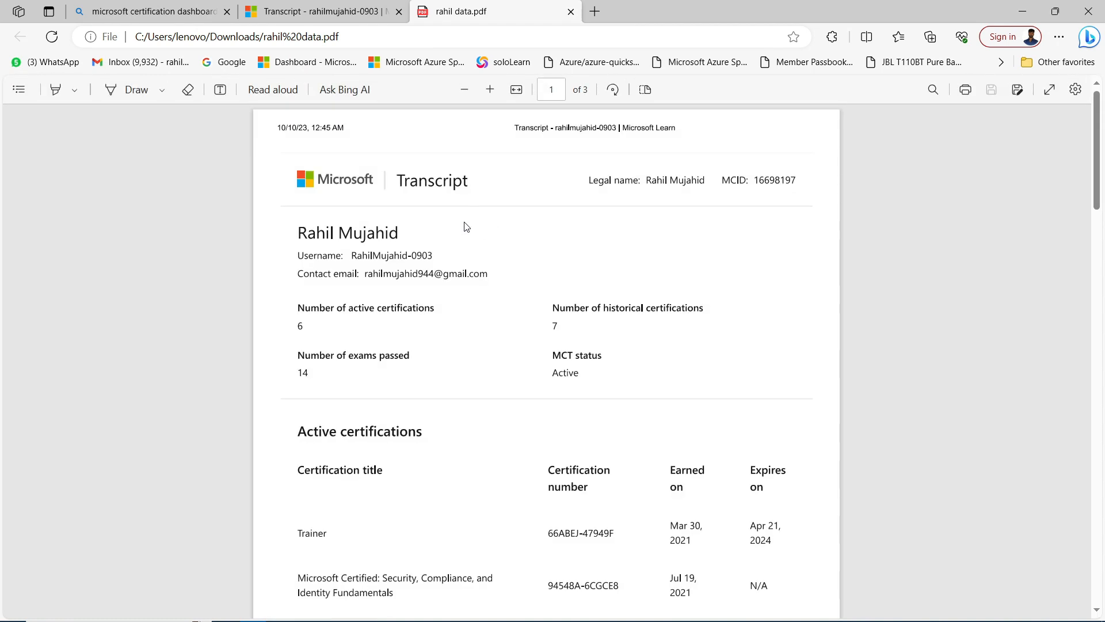
mouse_move(453, 324)
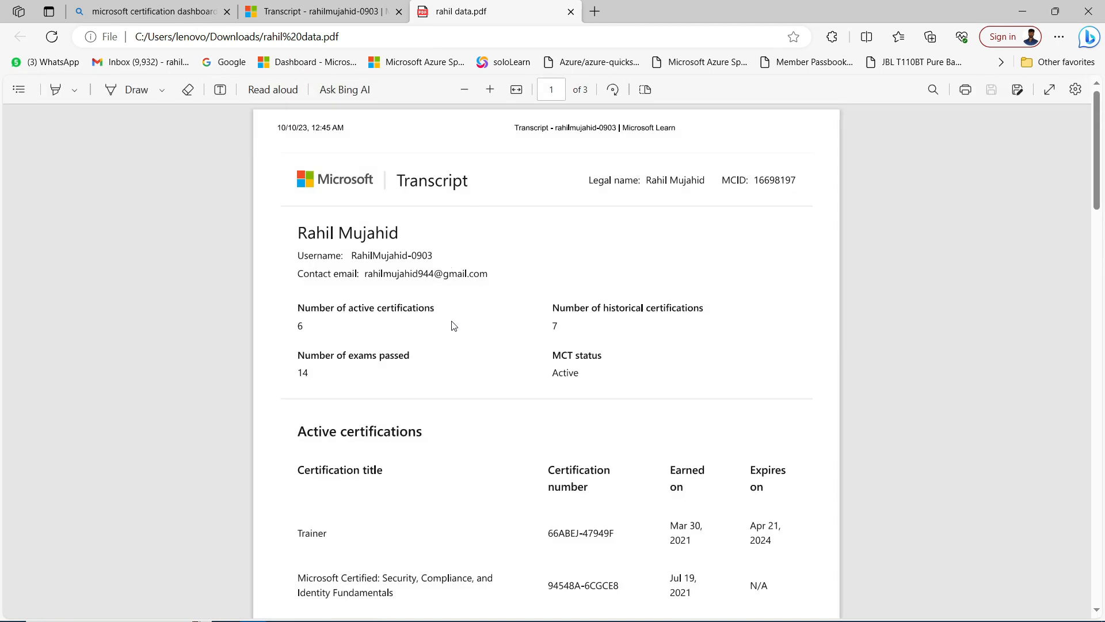
mouse_move(571, 334)
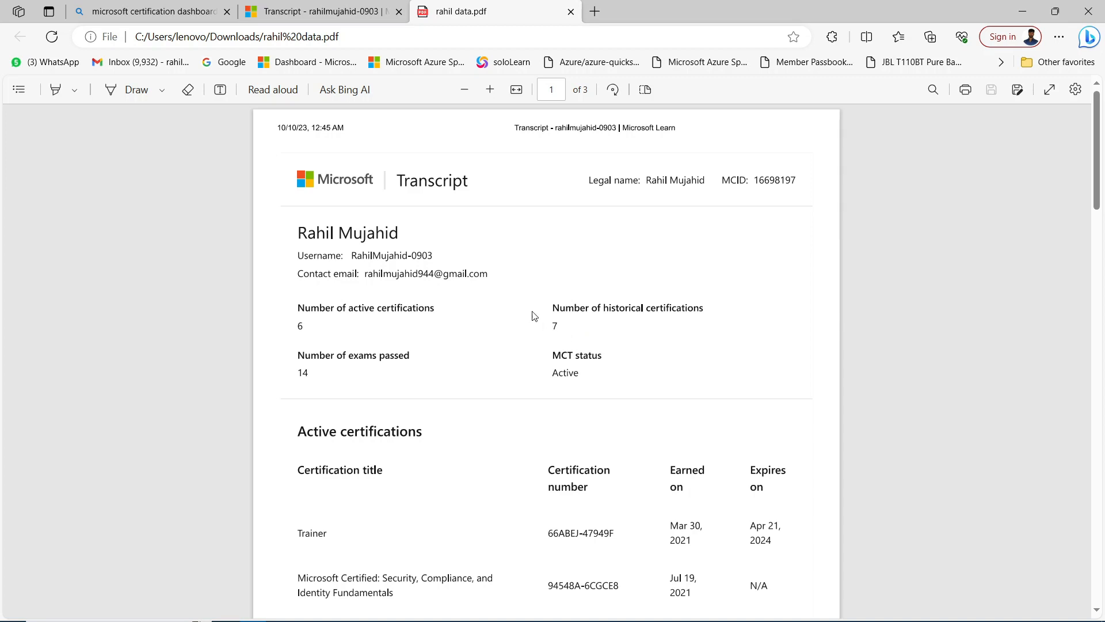
scroll(down, 3)
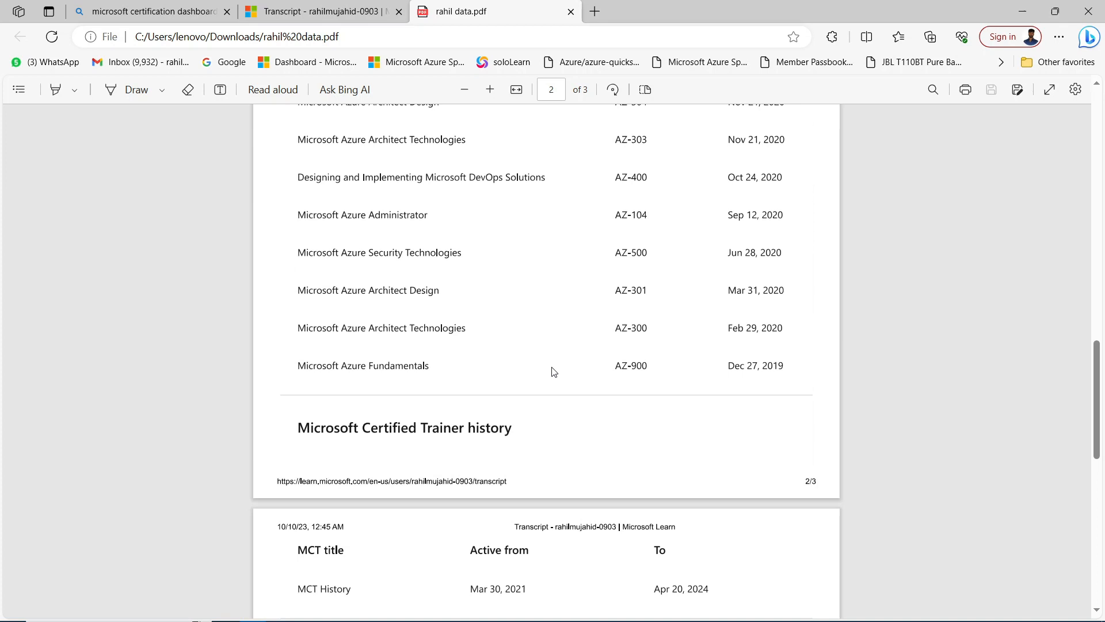
scroll(down, 3)
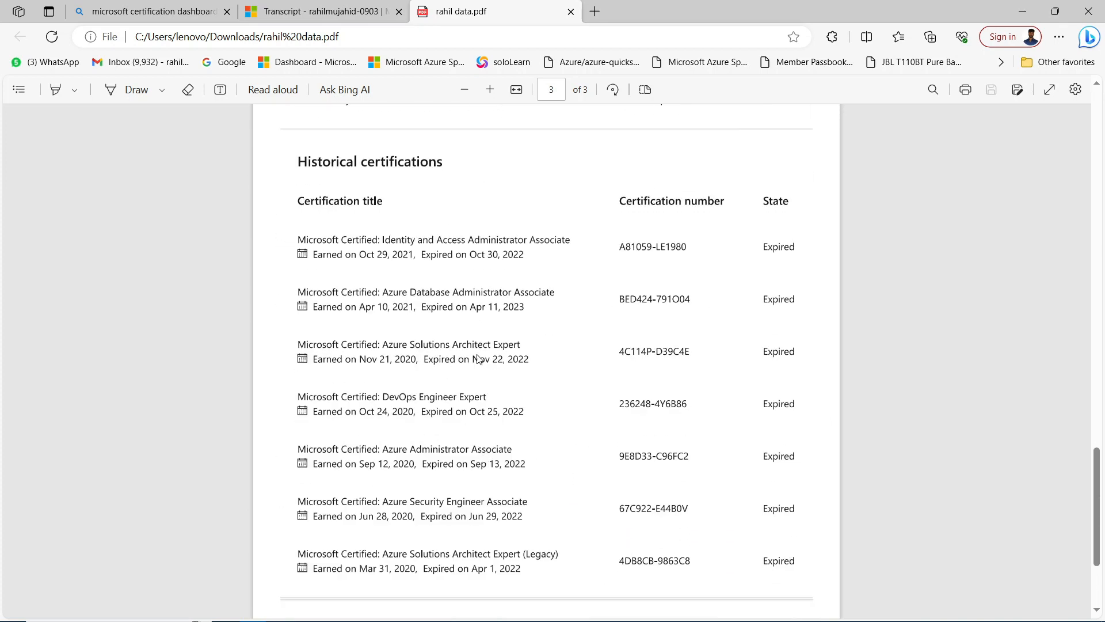
scroll(up, 3)
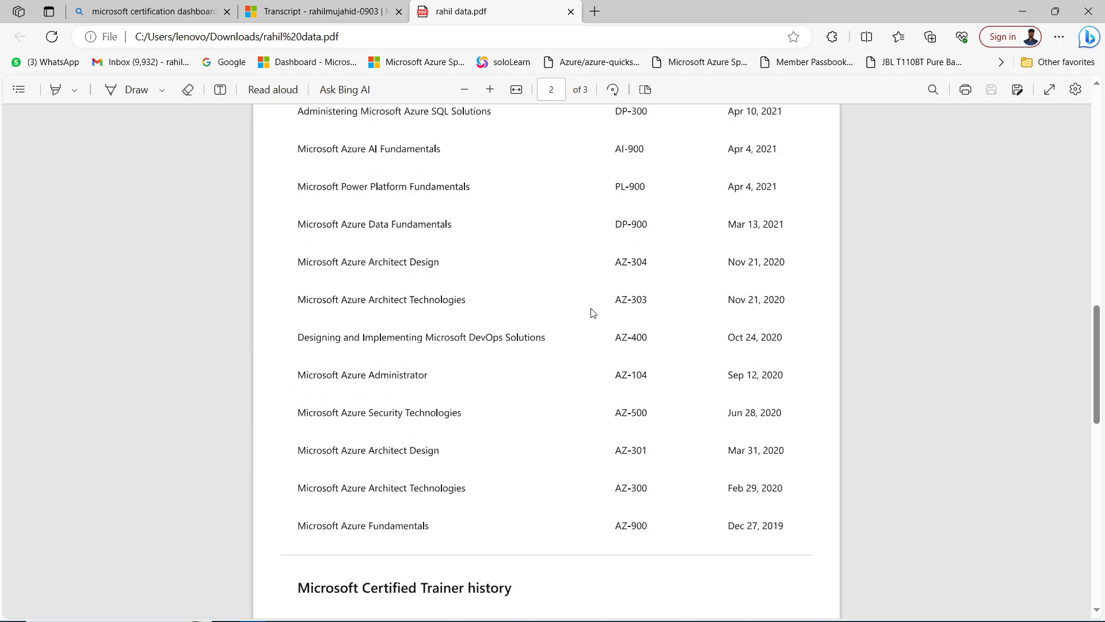
mouse_move(628, 460)
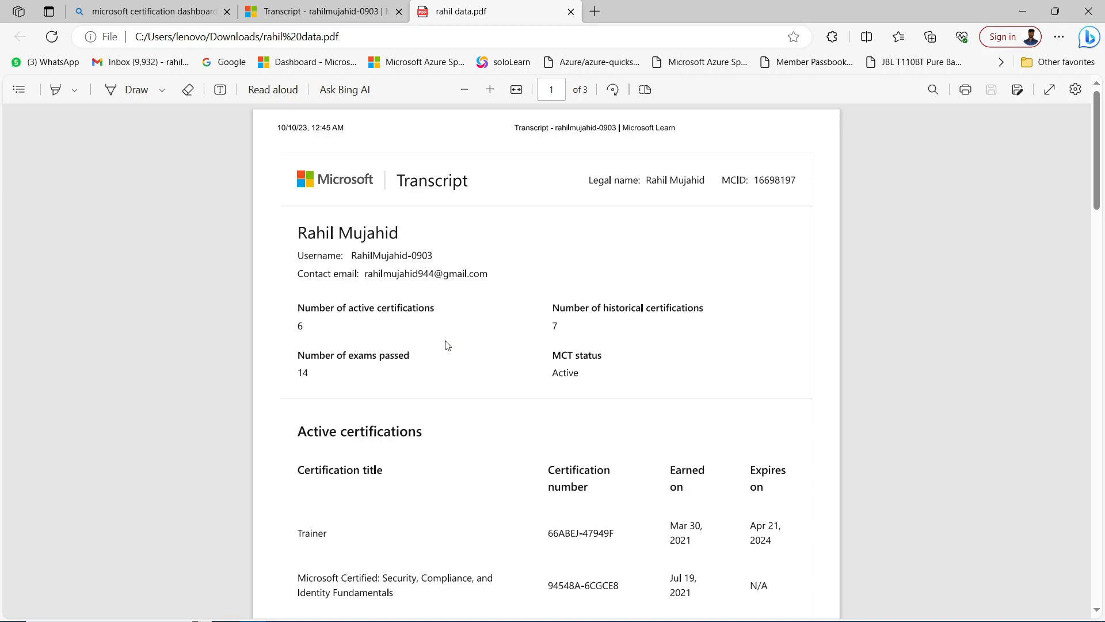
mouse_move(1001, 63)
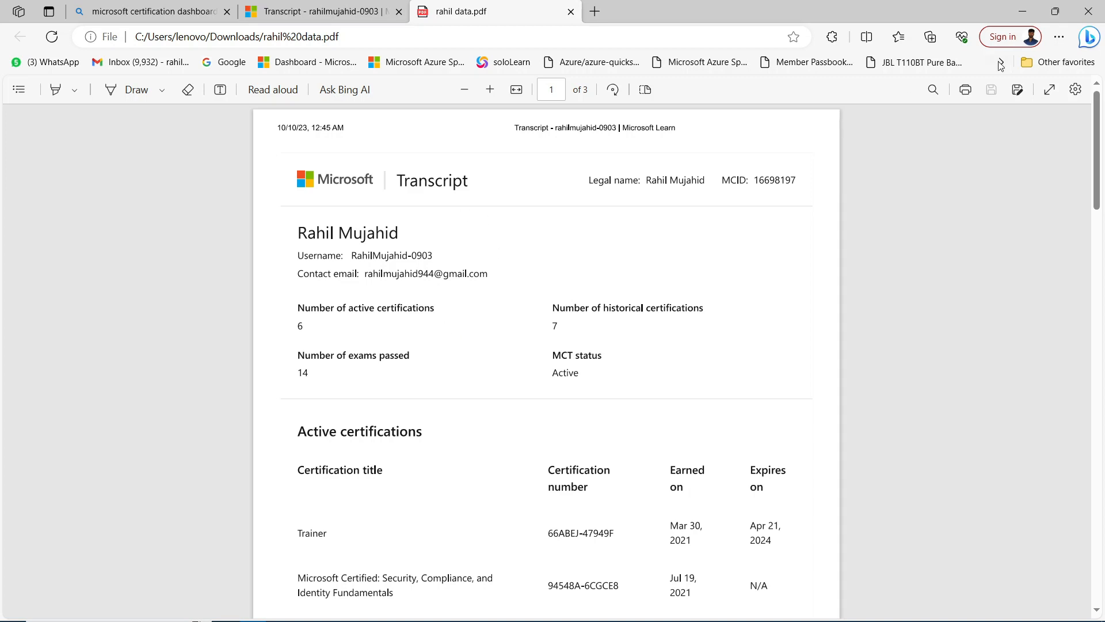